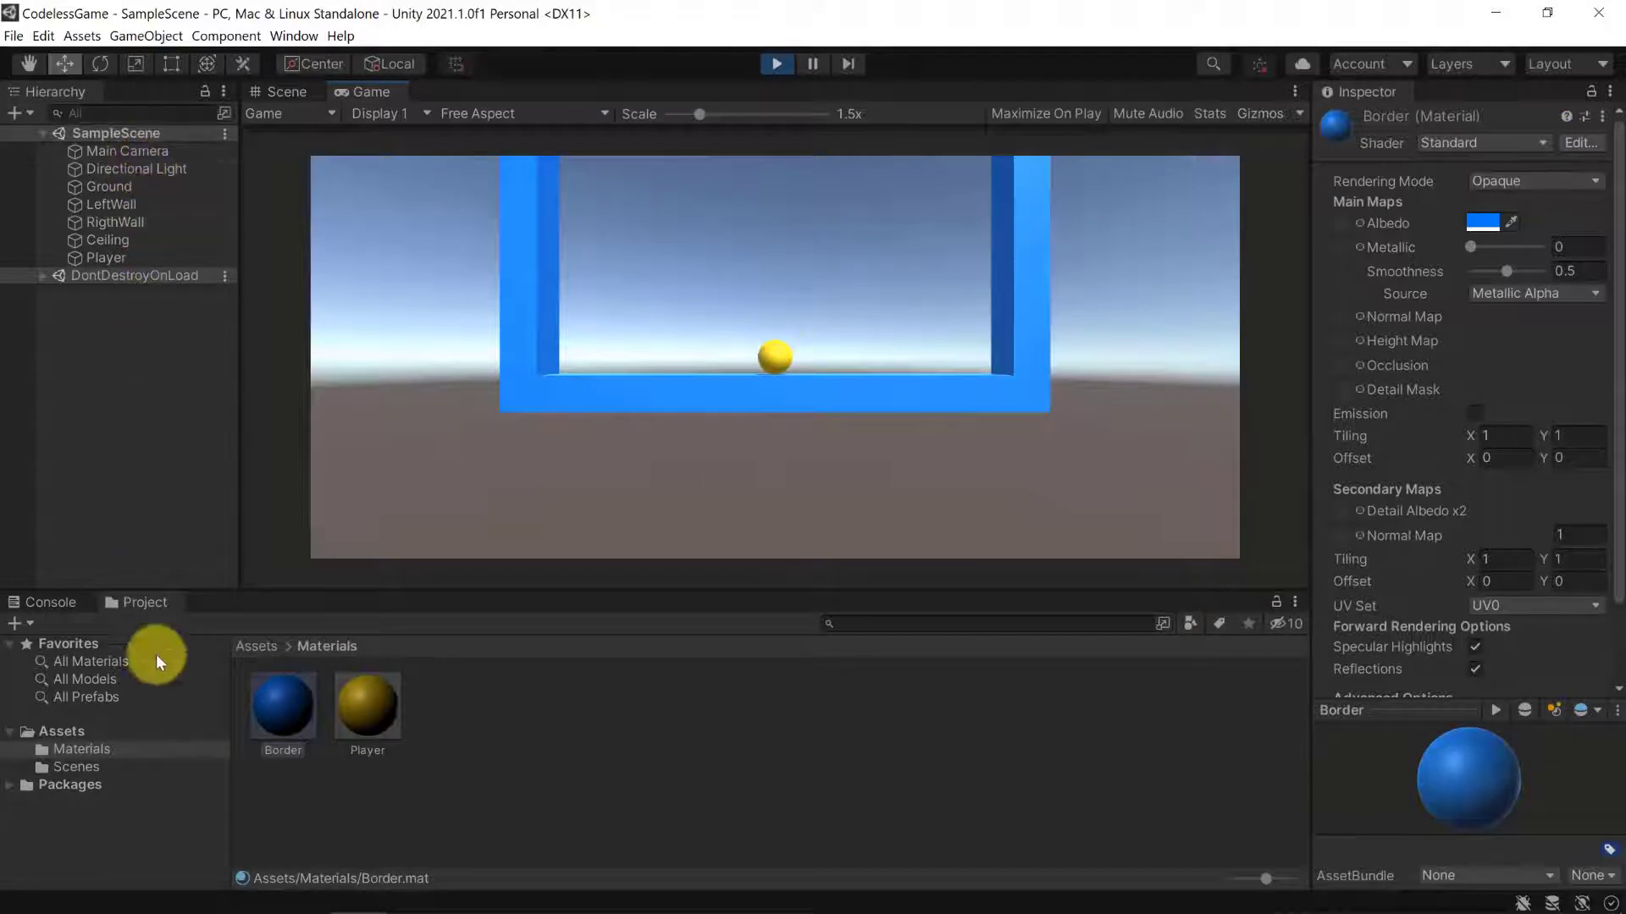
mouse_move(1411, 81)
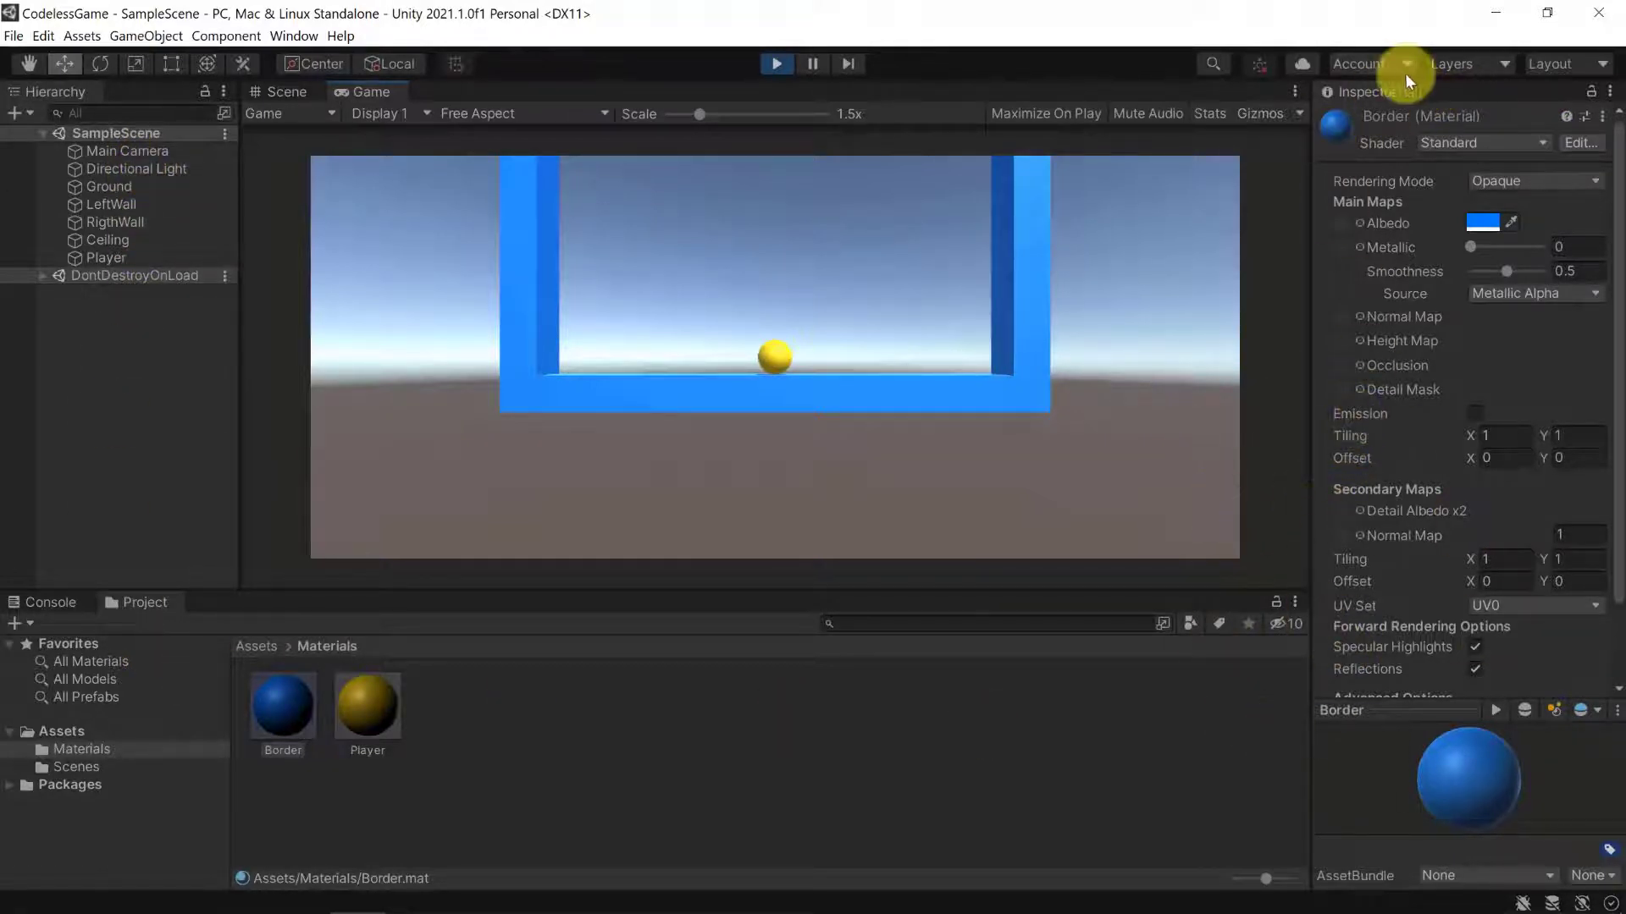
mouse_move(708, 141)
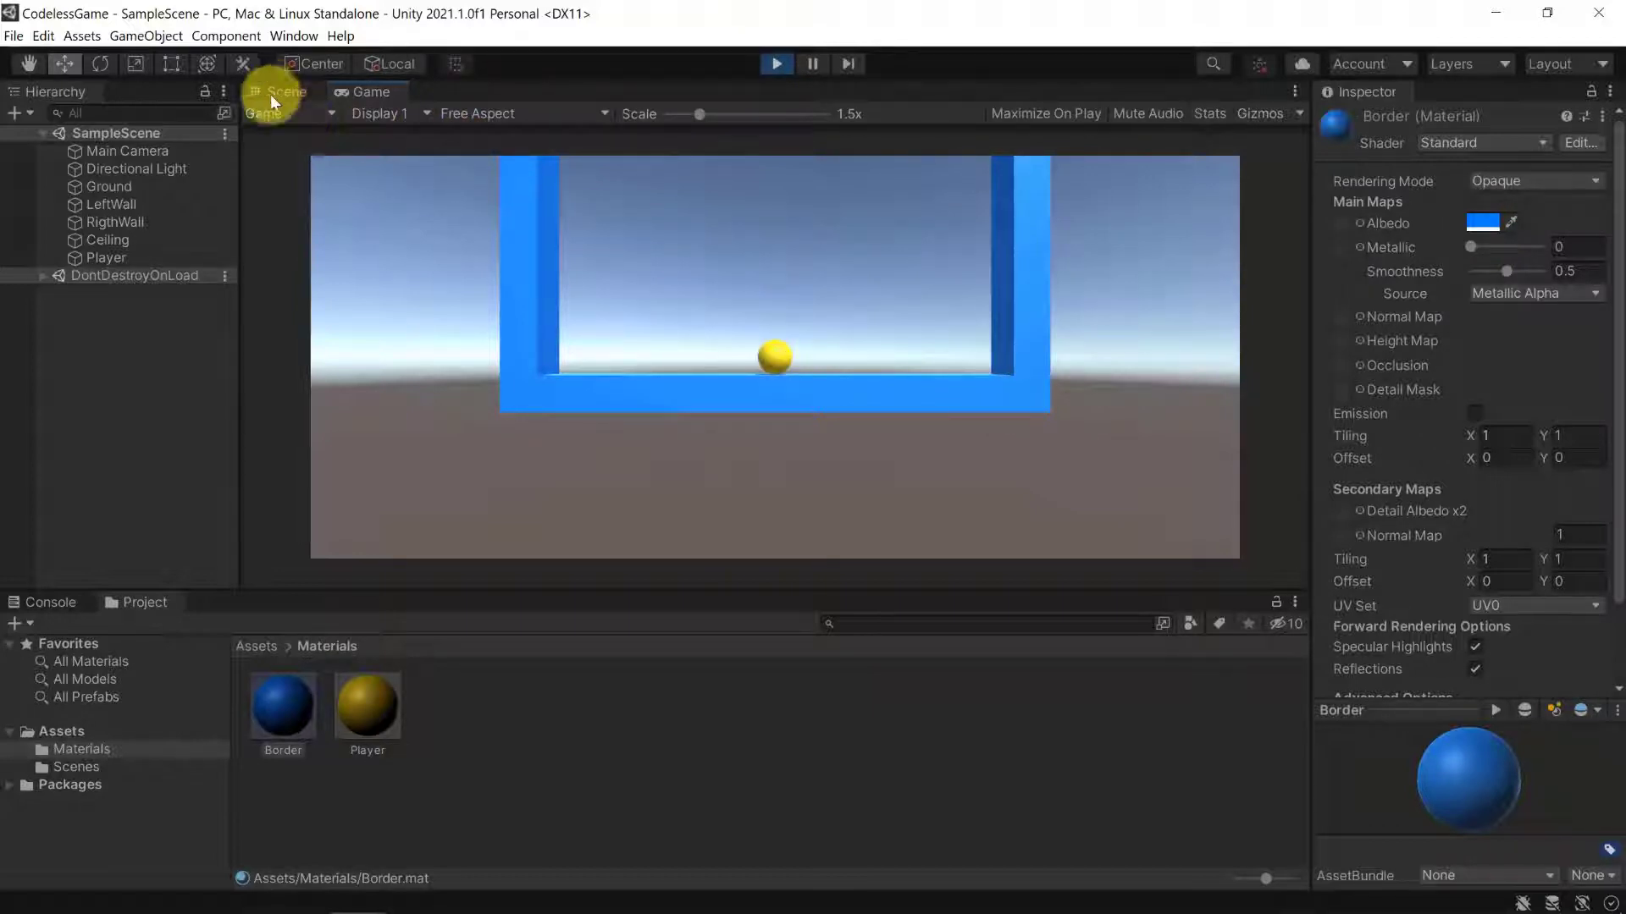
- Select the Player ball and set its Transform position to 0, 5, 0
click(105, 257)
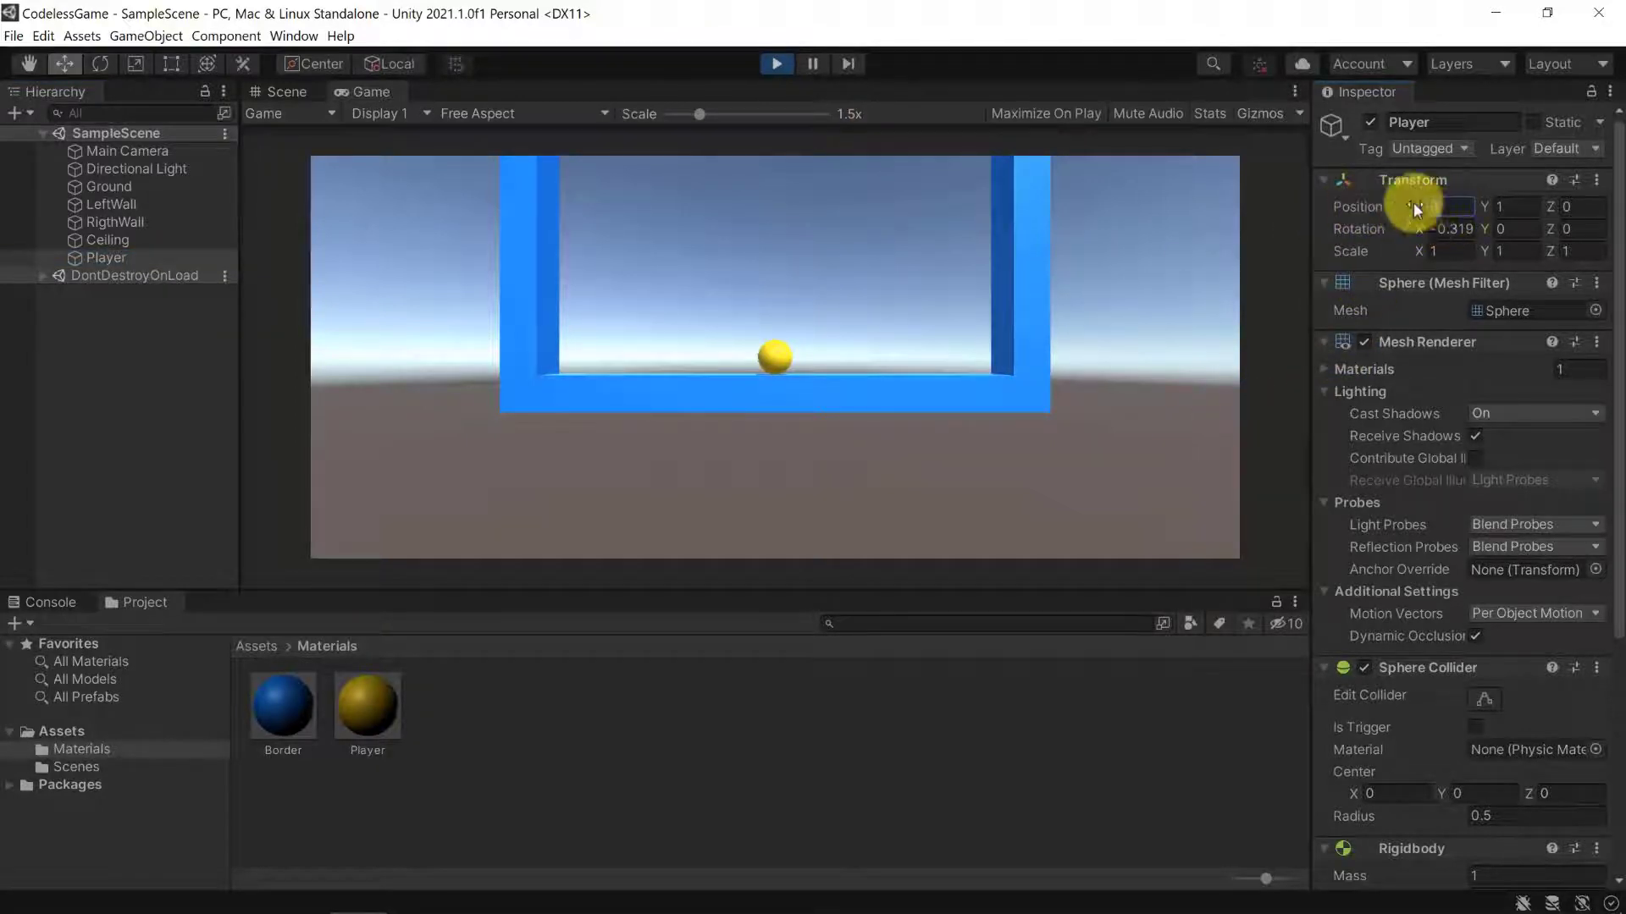
click(1441, 207)
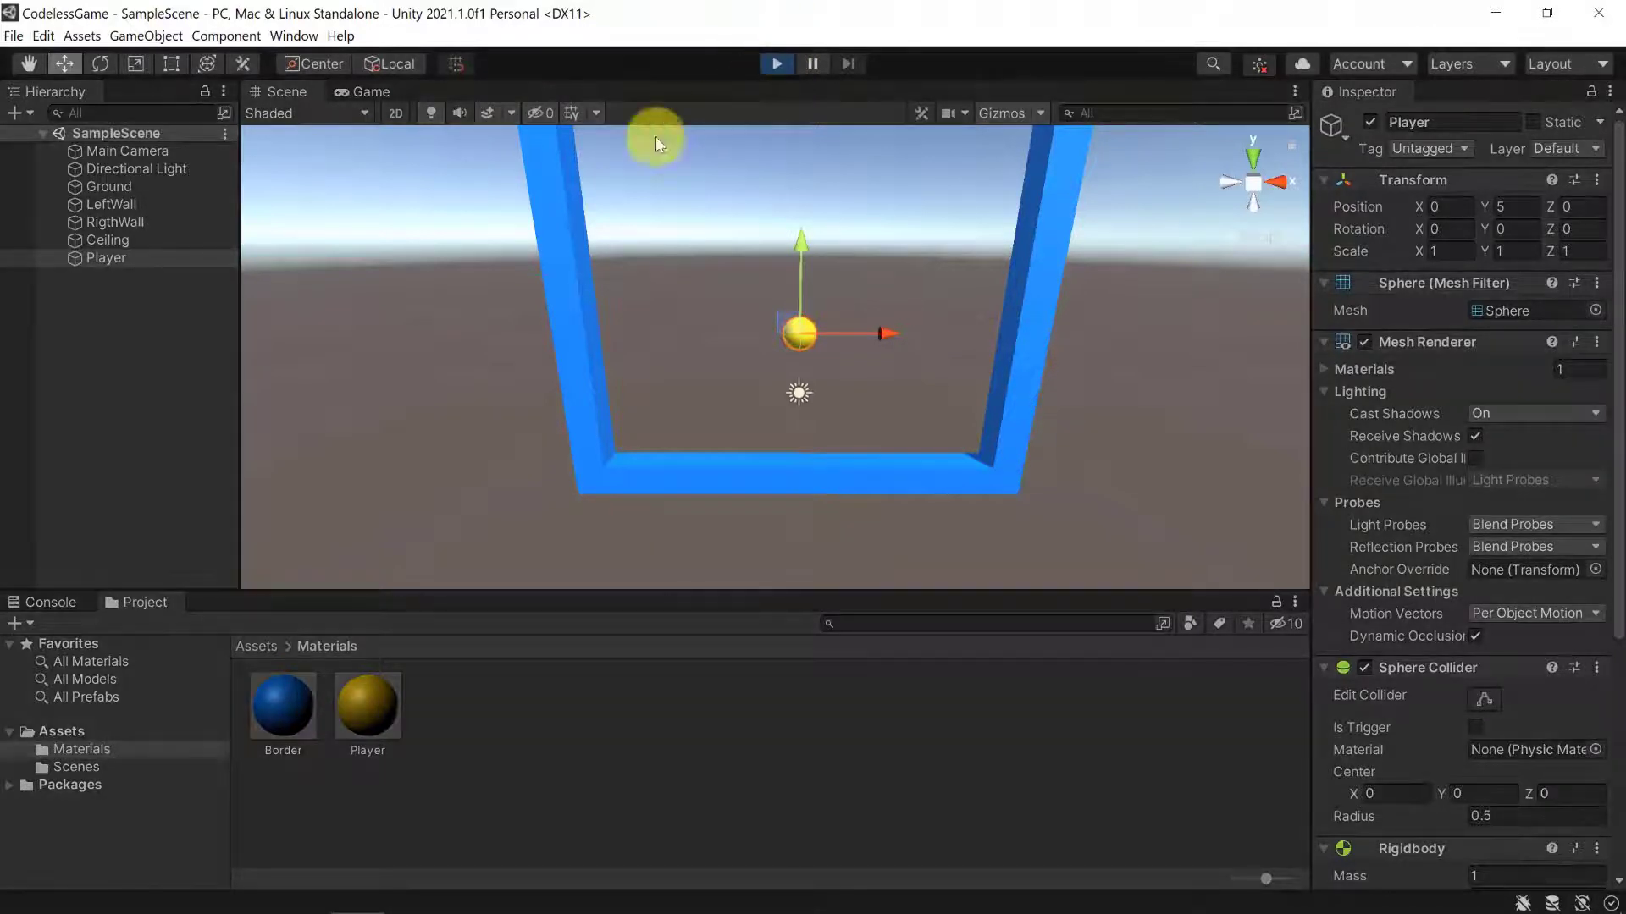
- Run the game and move LeftWall to Position X -10 while it plays
click(776, 65)
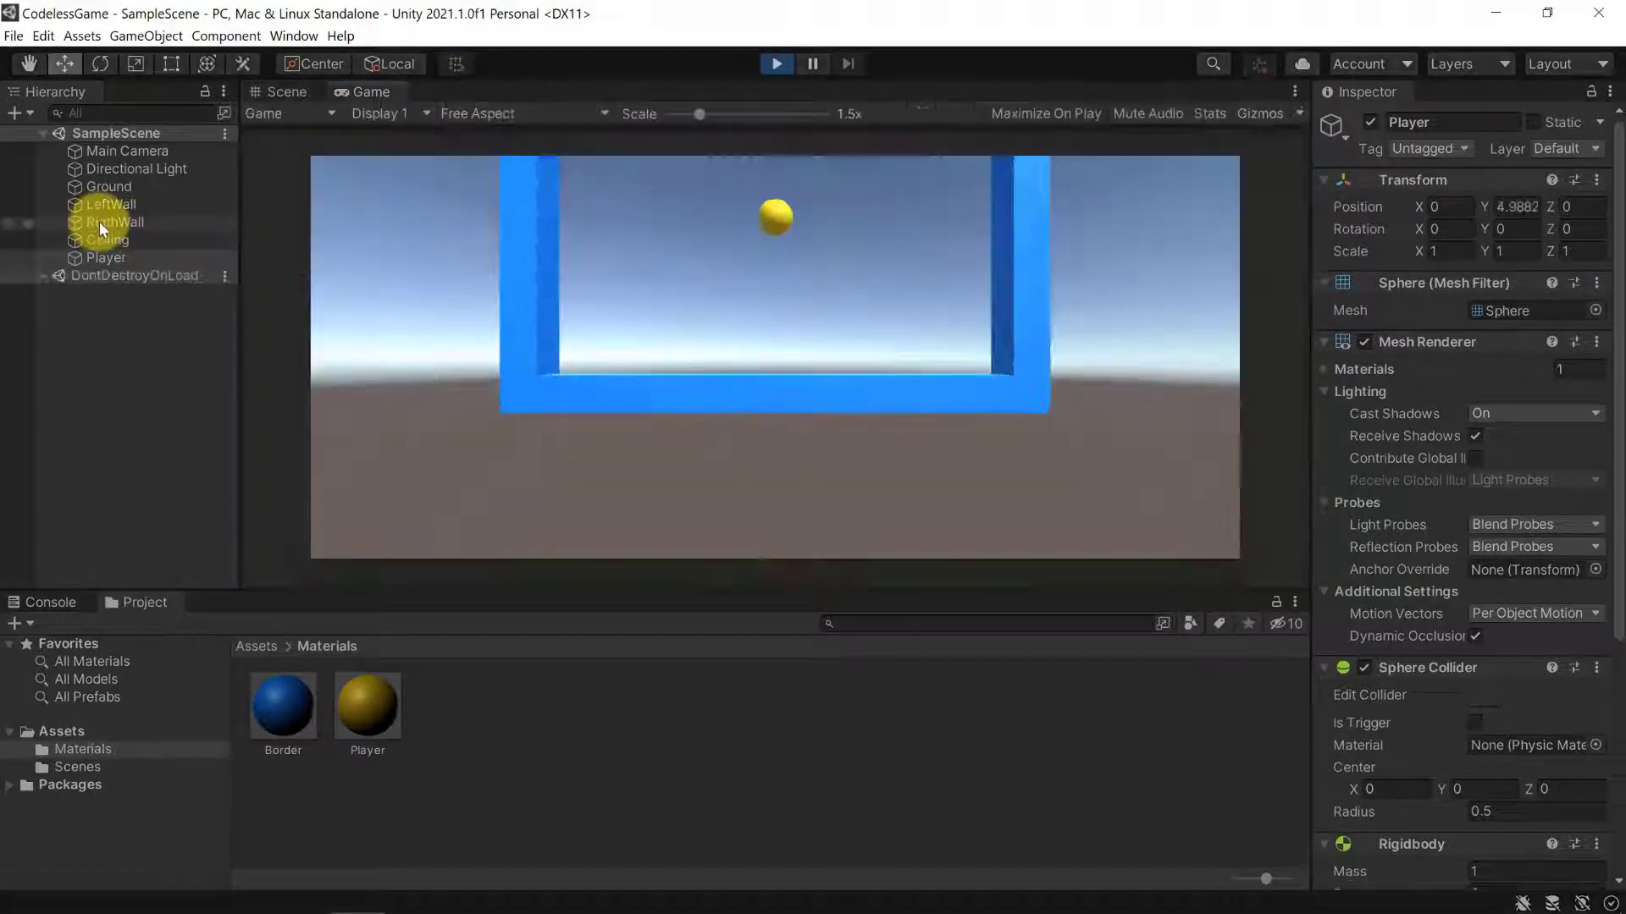
click(112, 205)
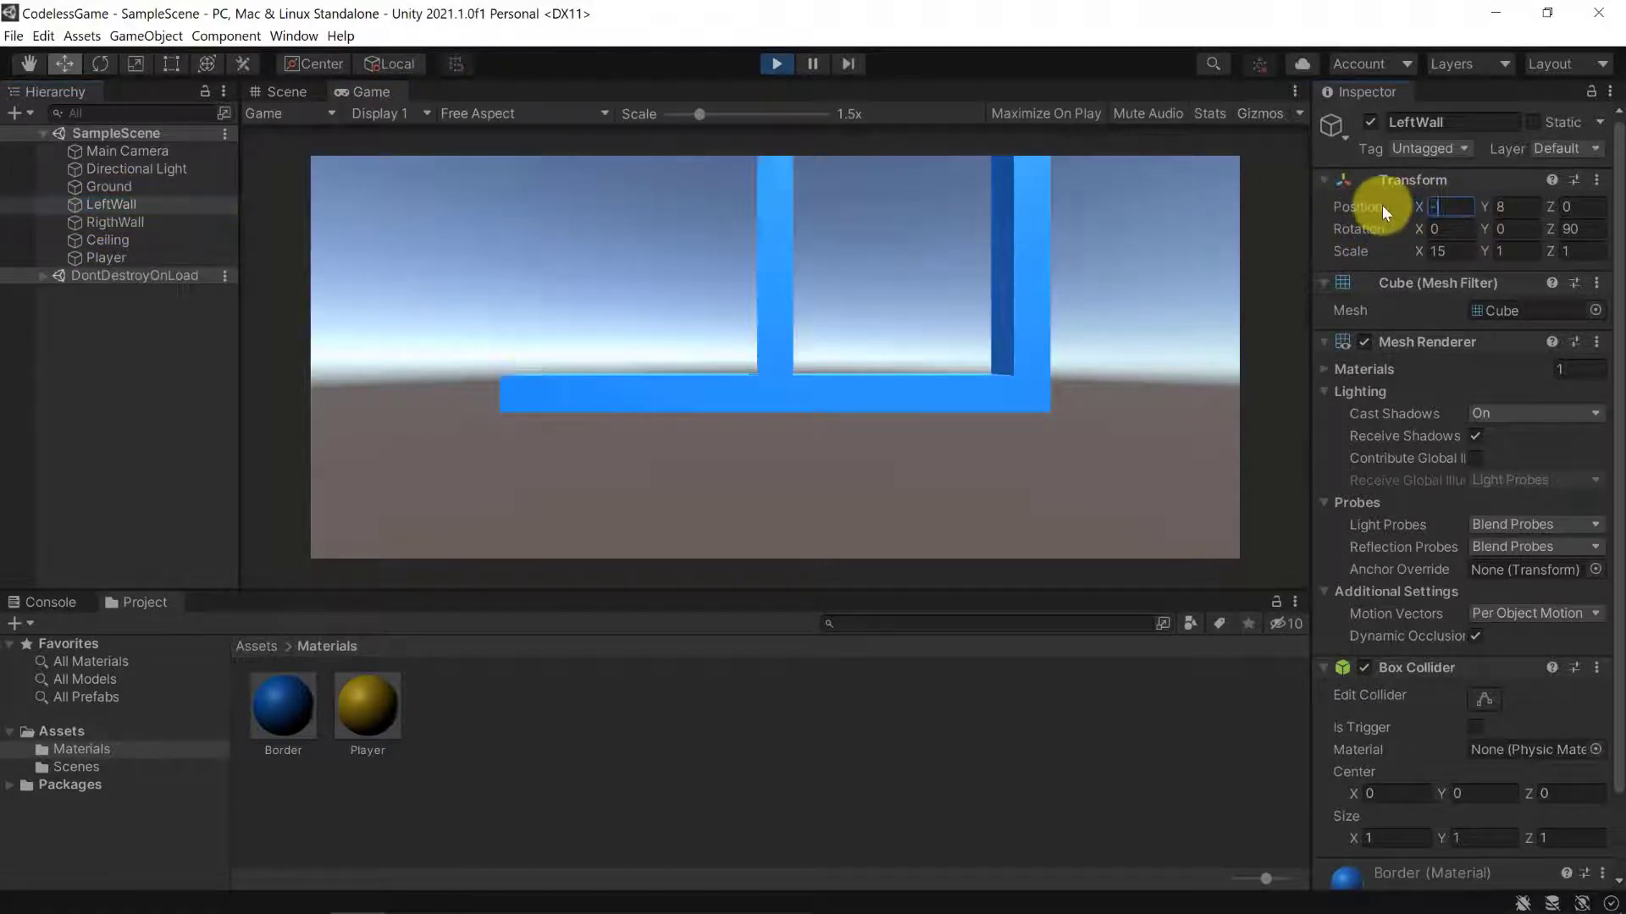
text(-10)
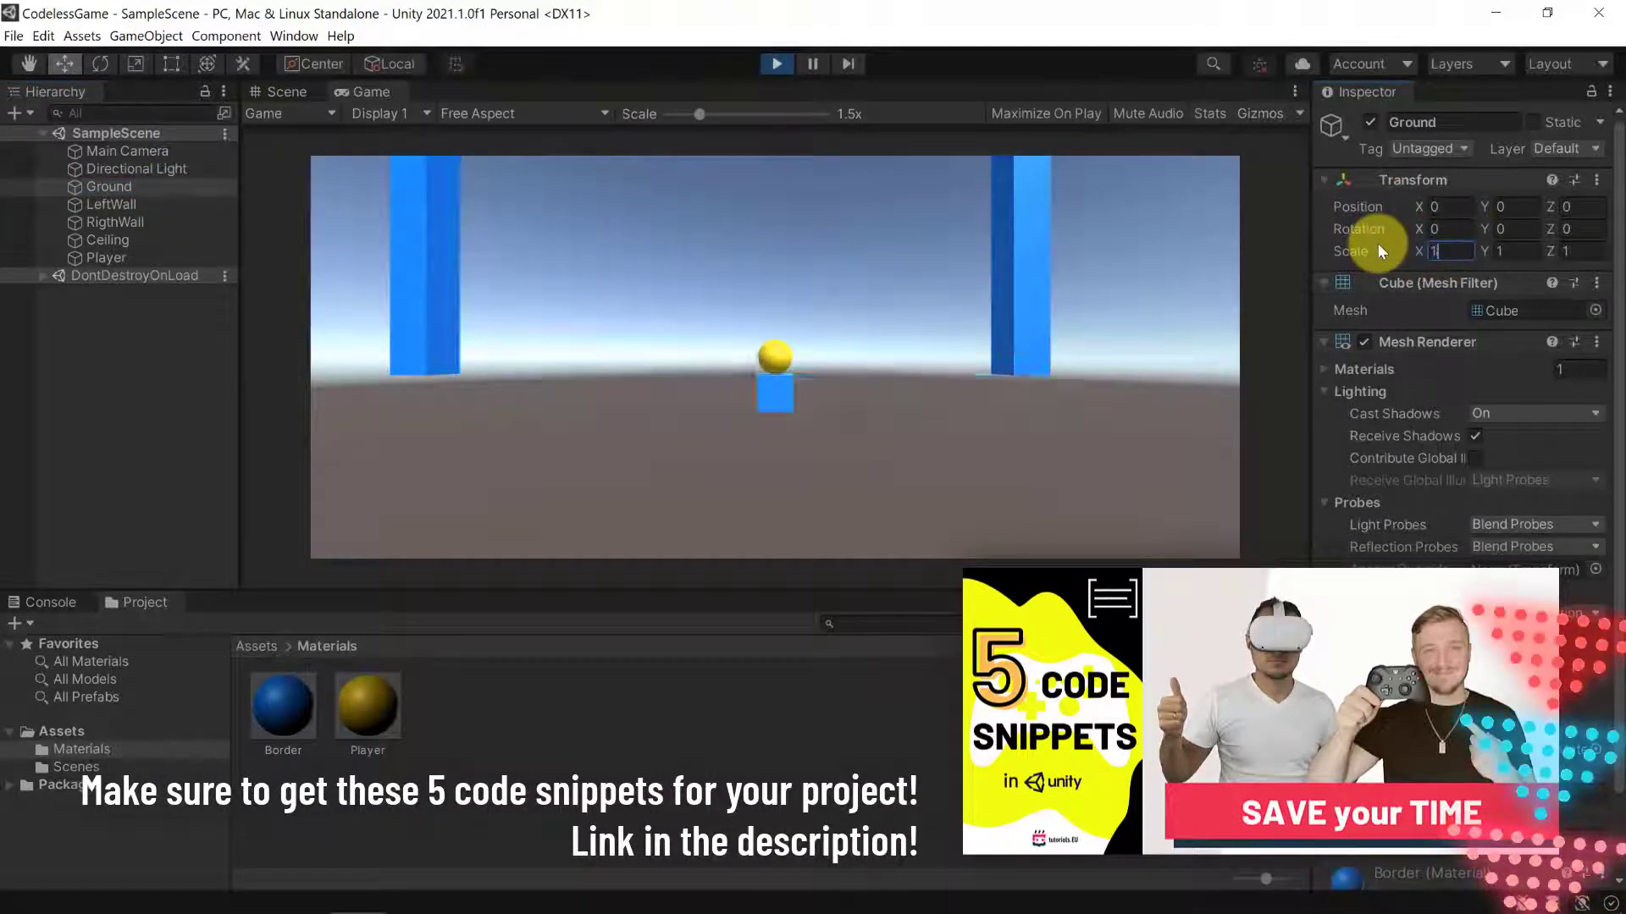
- Stretch the Ground to Scale X 18, then stop the running game
text(18)
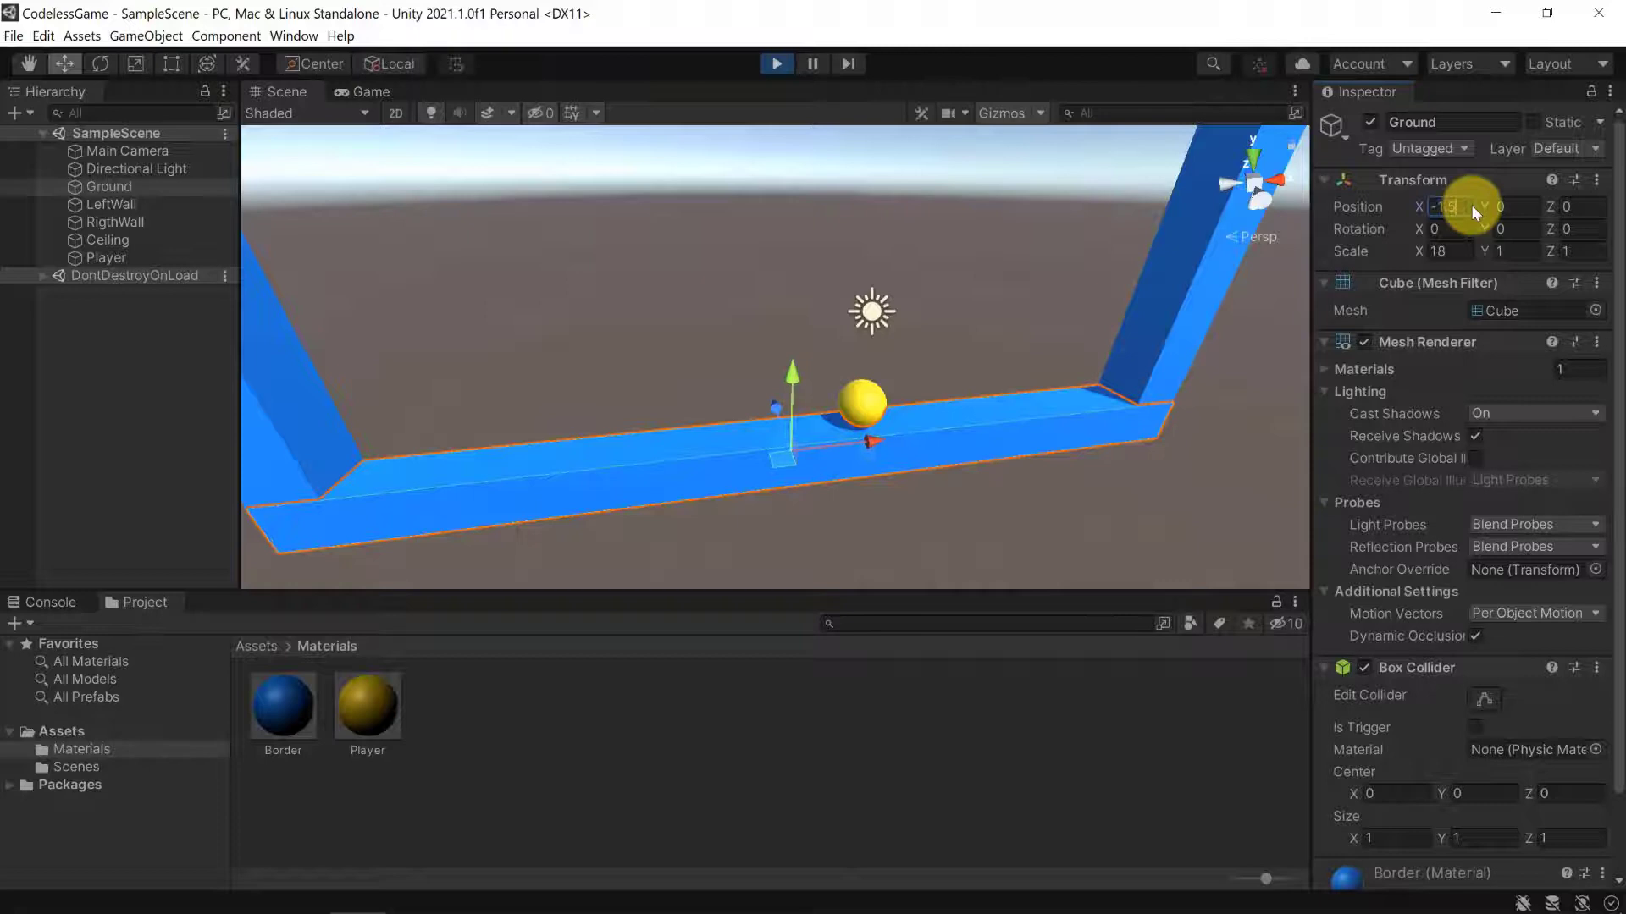
click(105, 257)
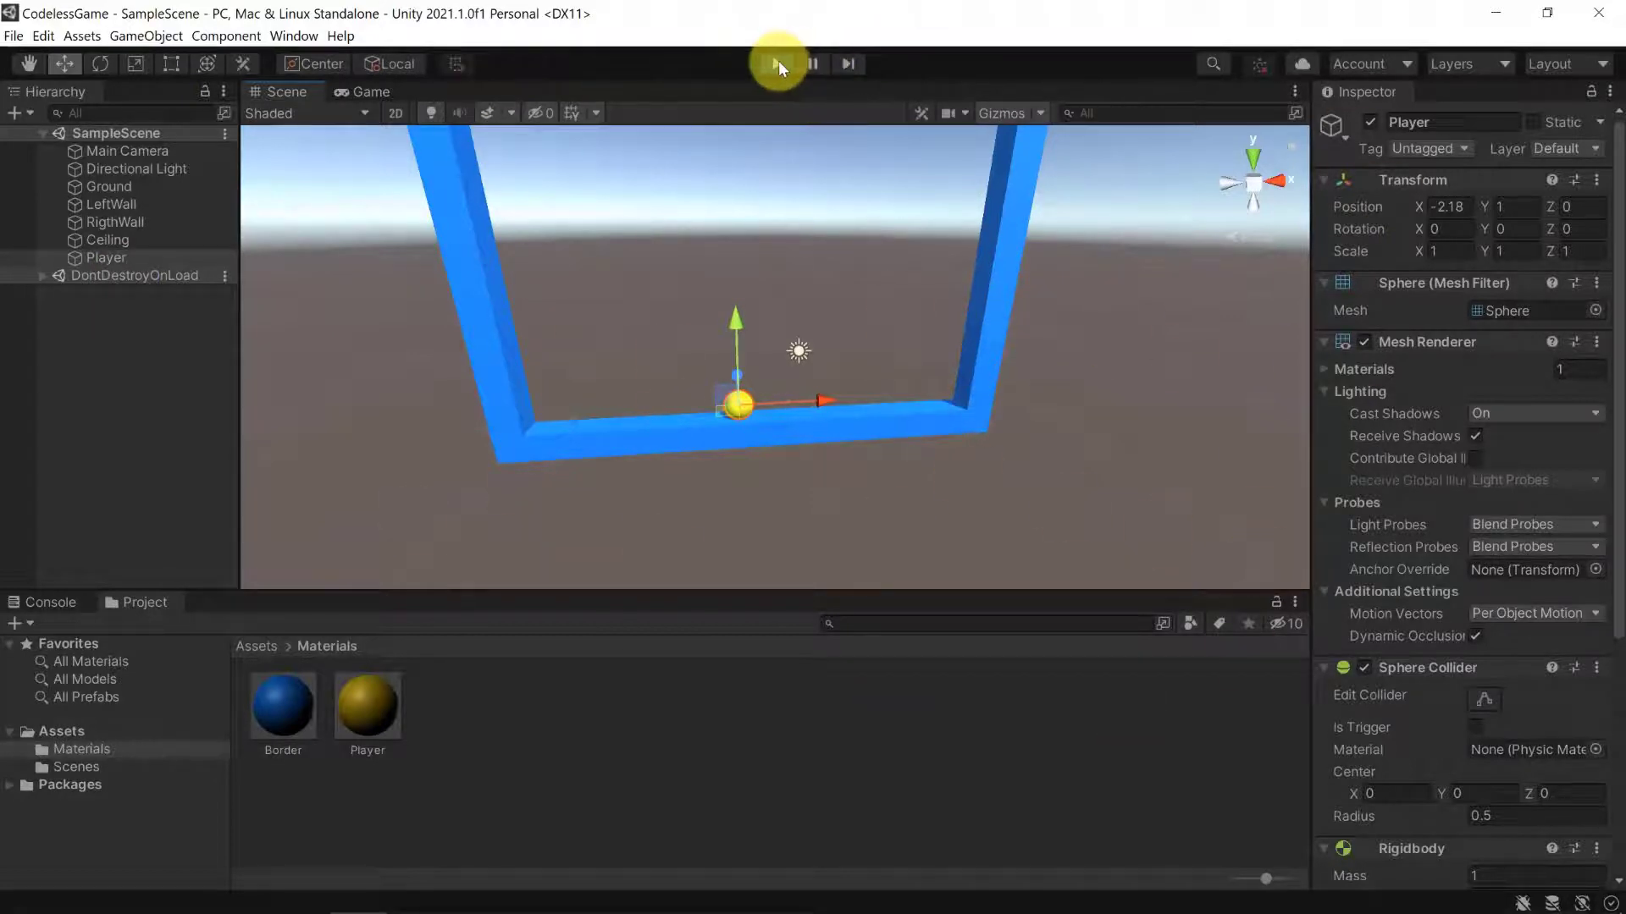
click(775, 63)
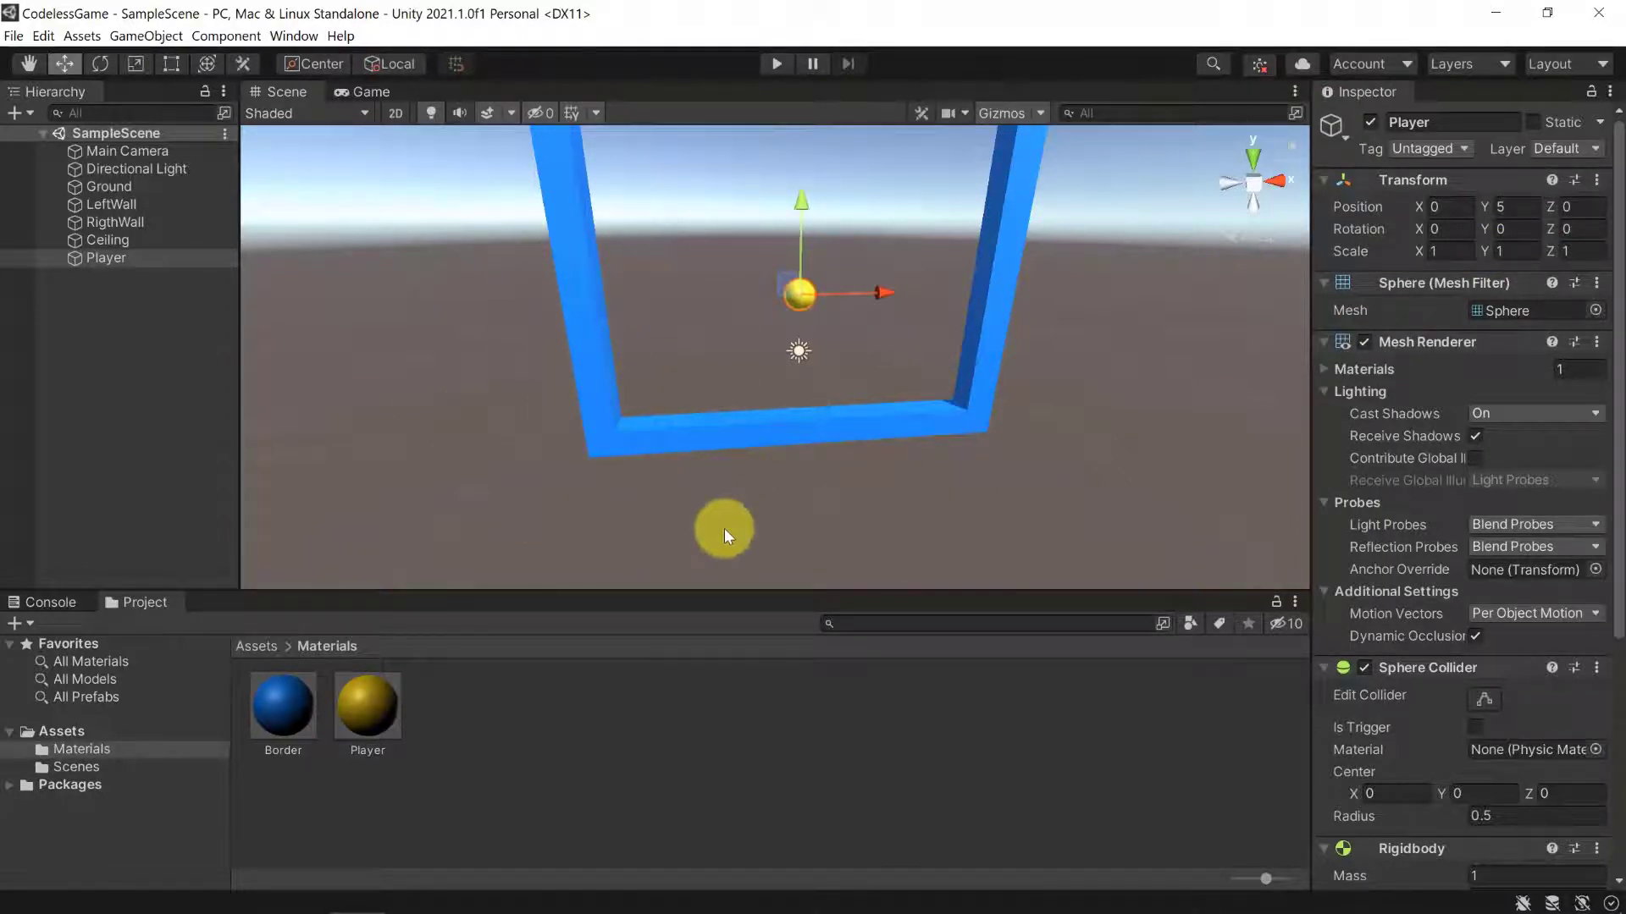
- Orbit the Scene view to inspect the reverted layout with the ball at height 5
drag(723, 529, 648, 576)
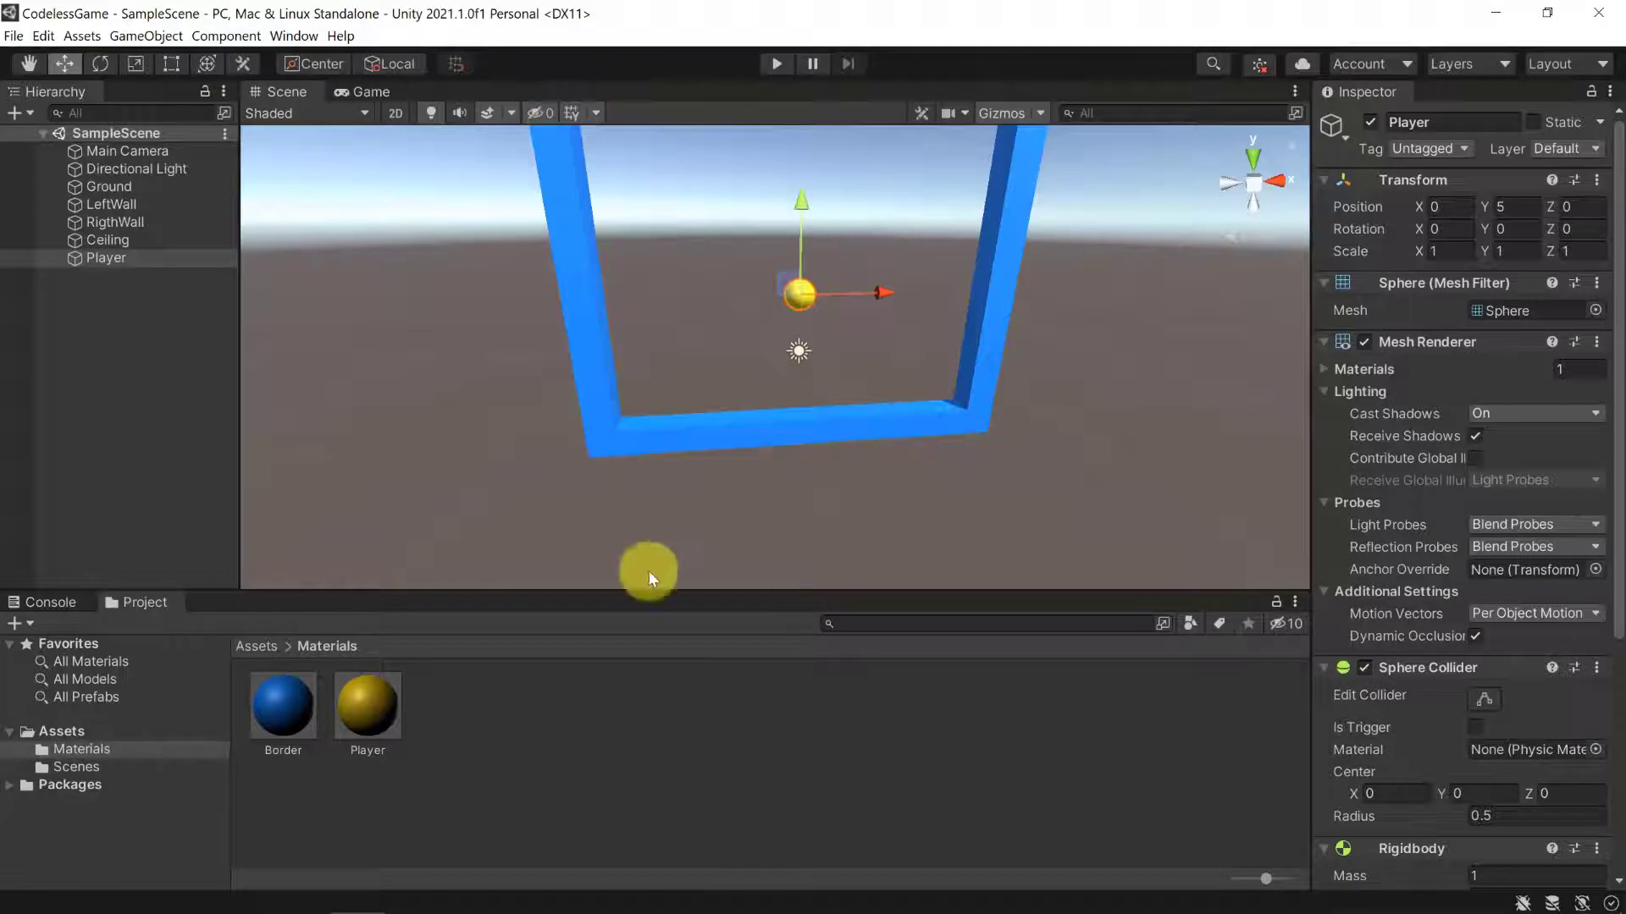
drag(649, 571, 483, 340)
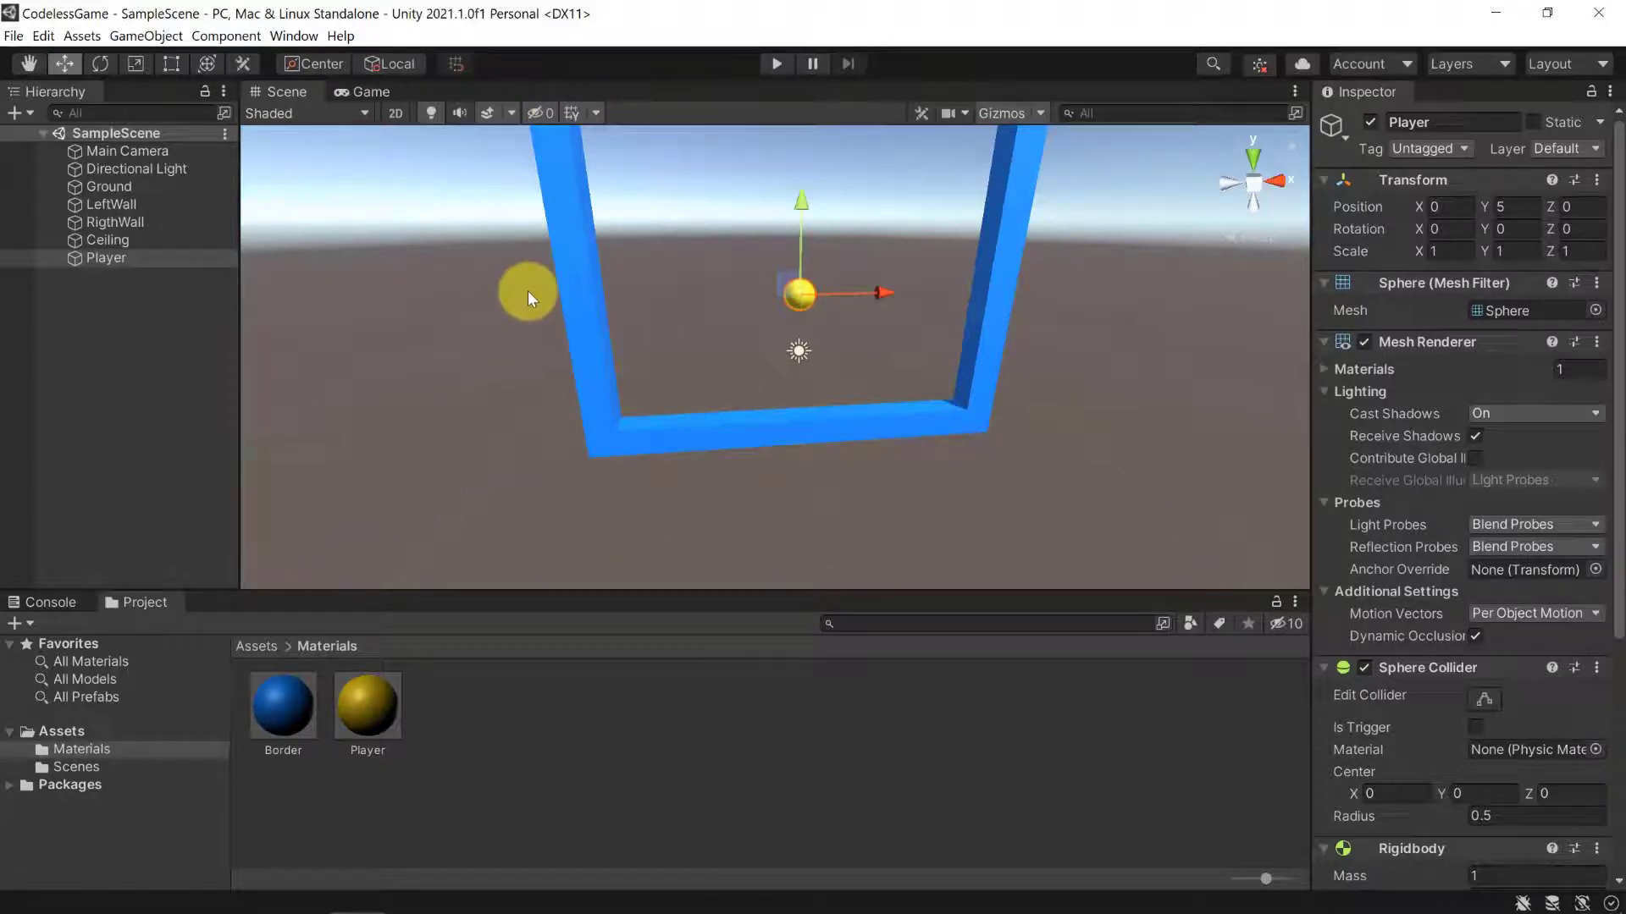
drag(529, 295, 969, 245)
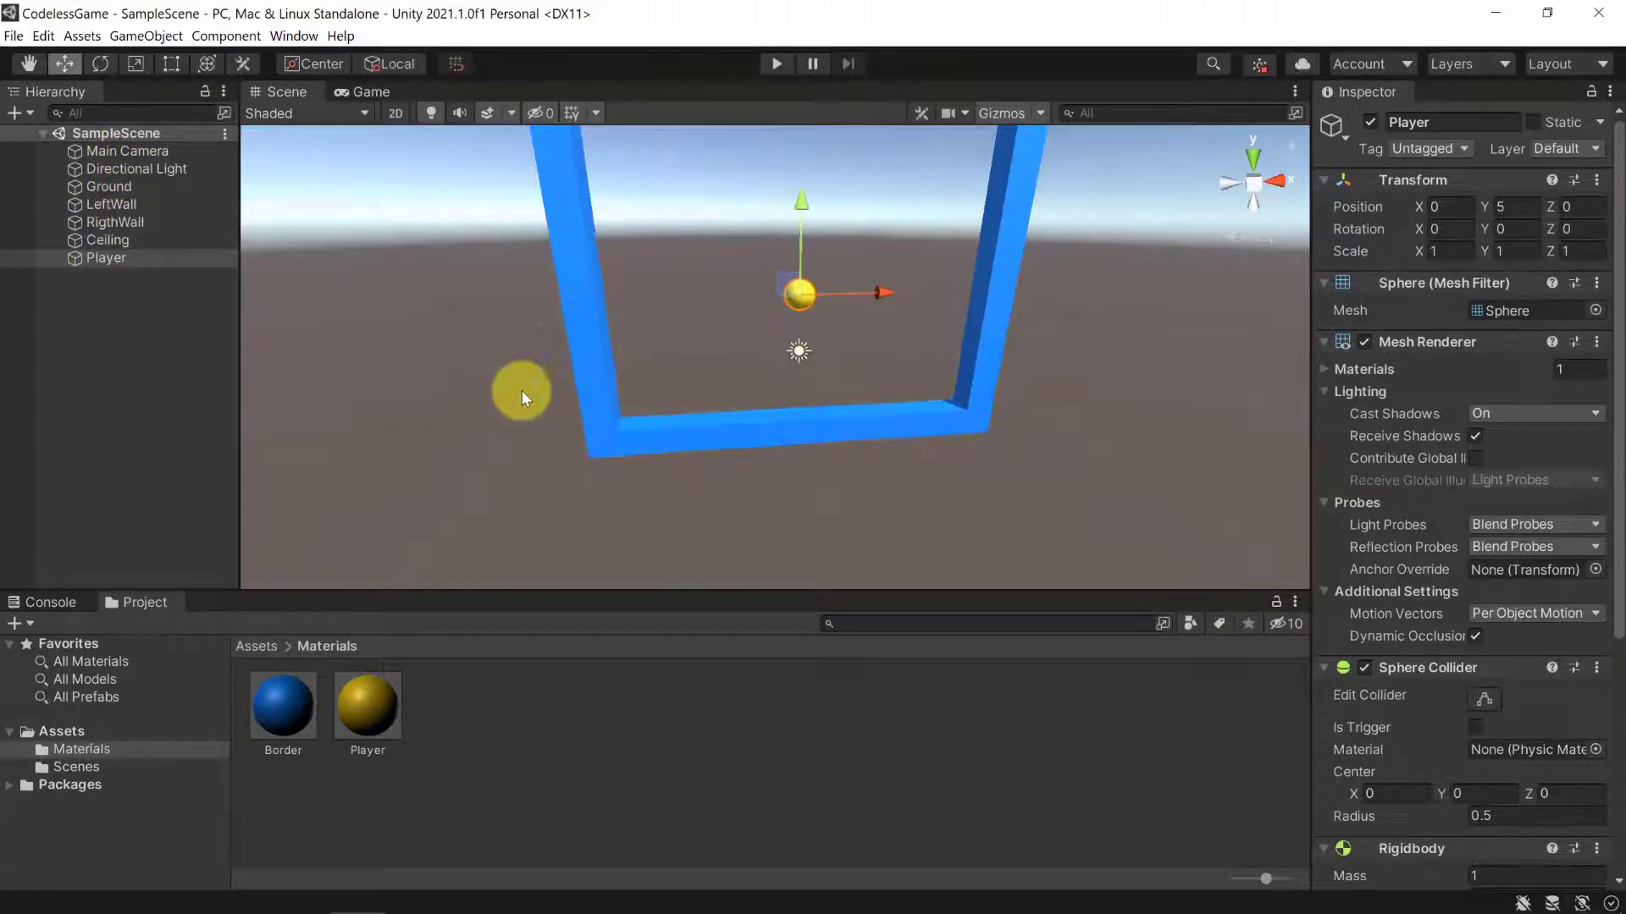
drag(520, 391, 669, 303)
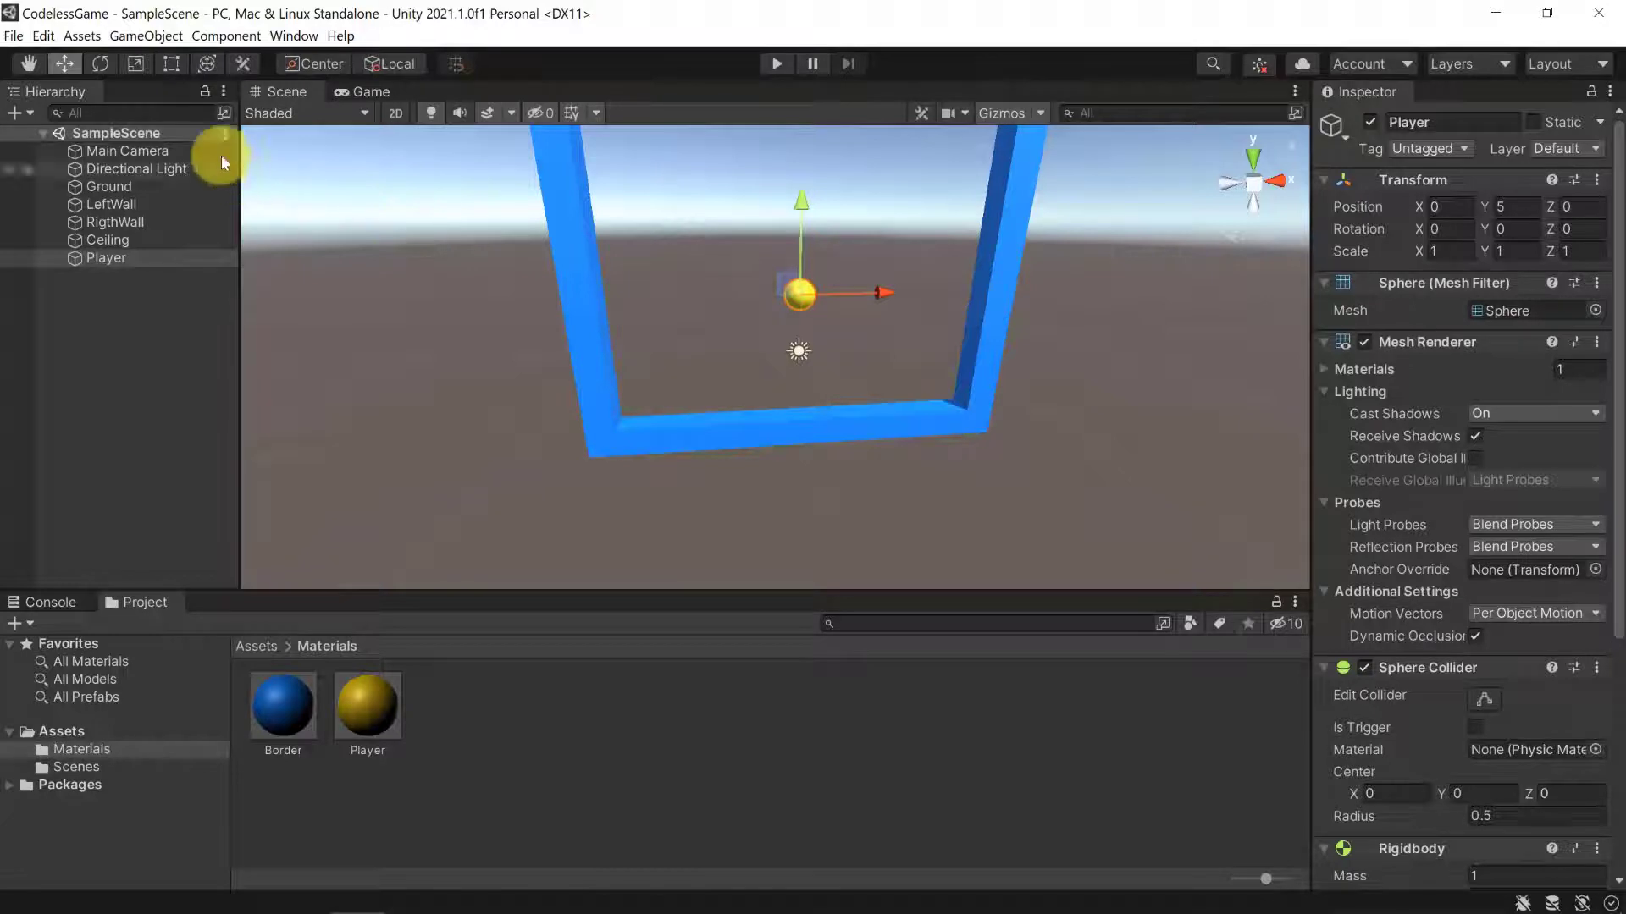
- Bring up Edit > Preferences filtered by 'color' and scroll to the Playmode tint
click(44, 35)
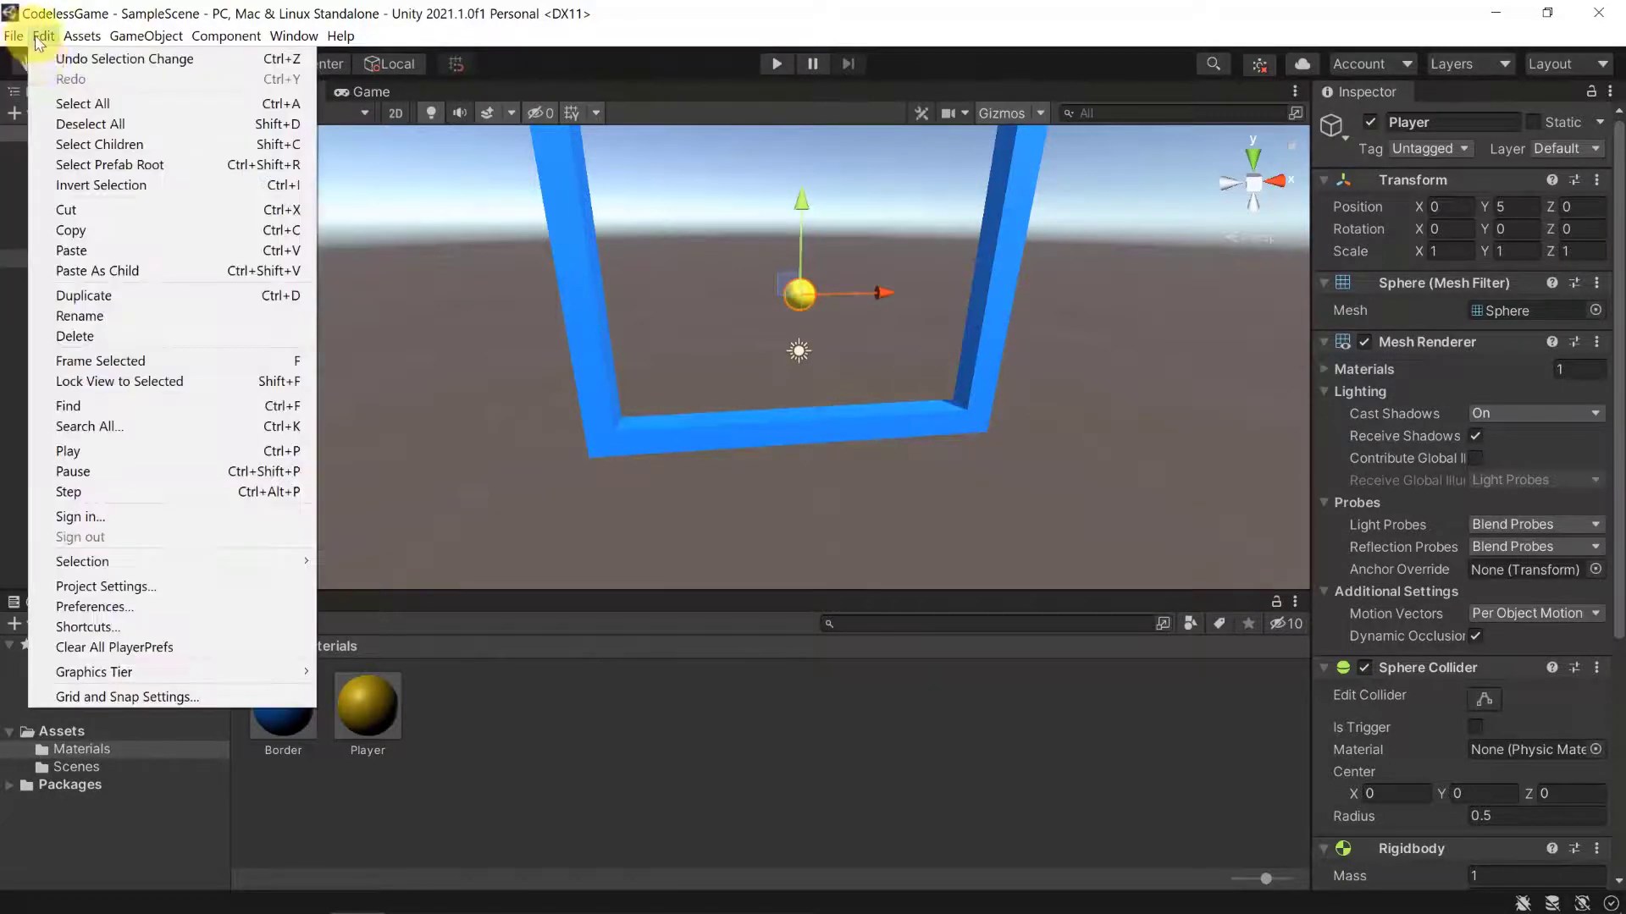
click(95, 606)
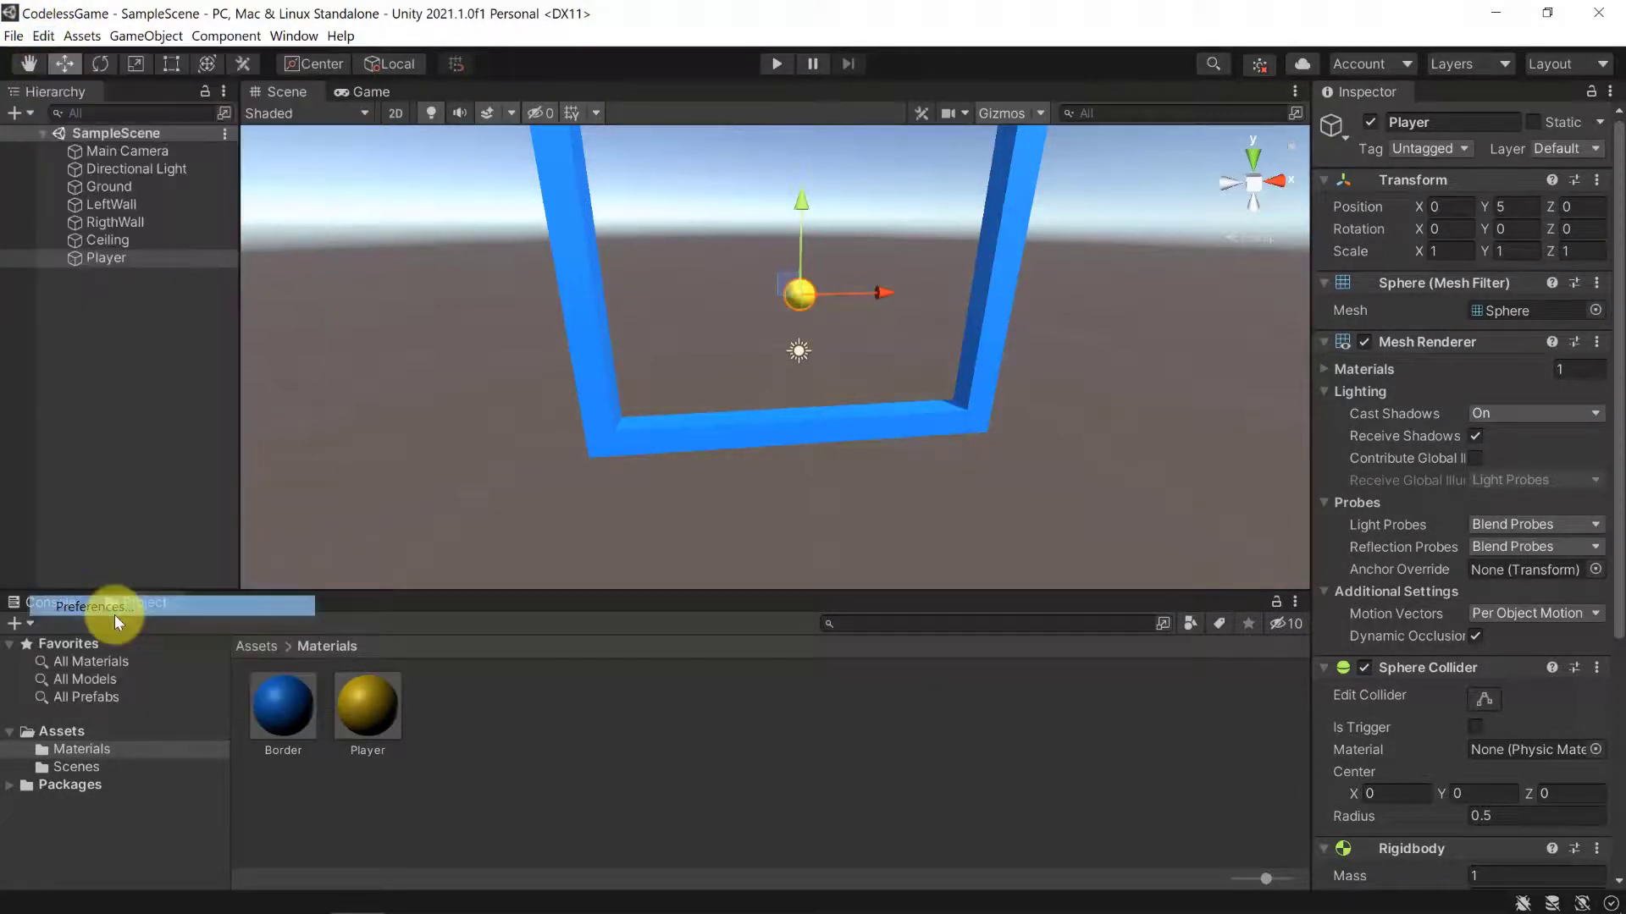
click(91, 606)
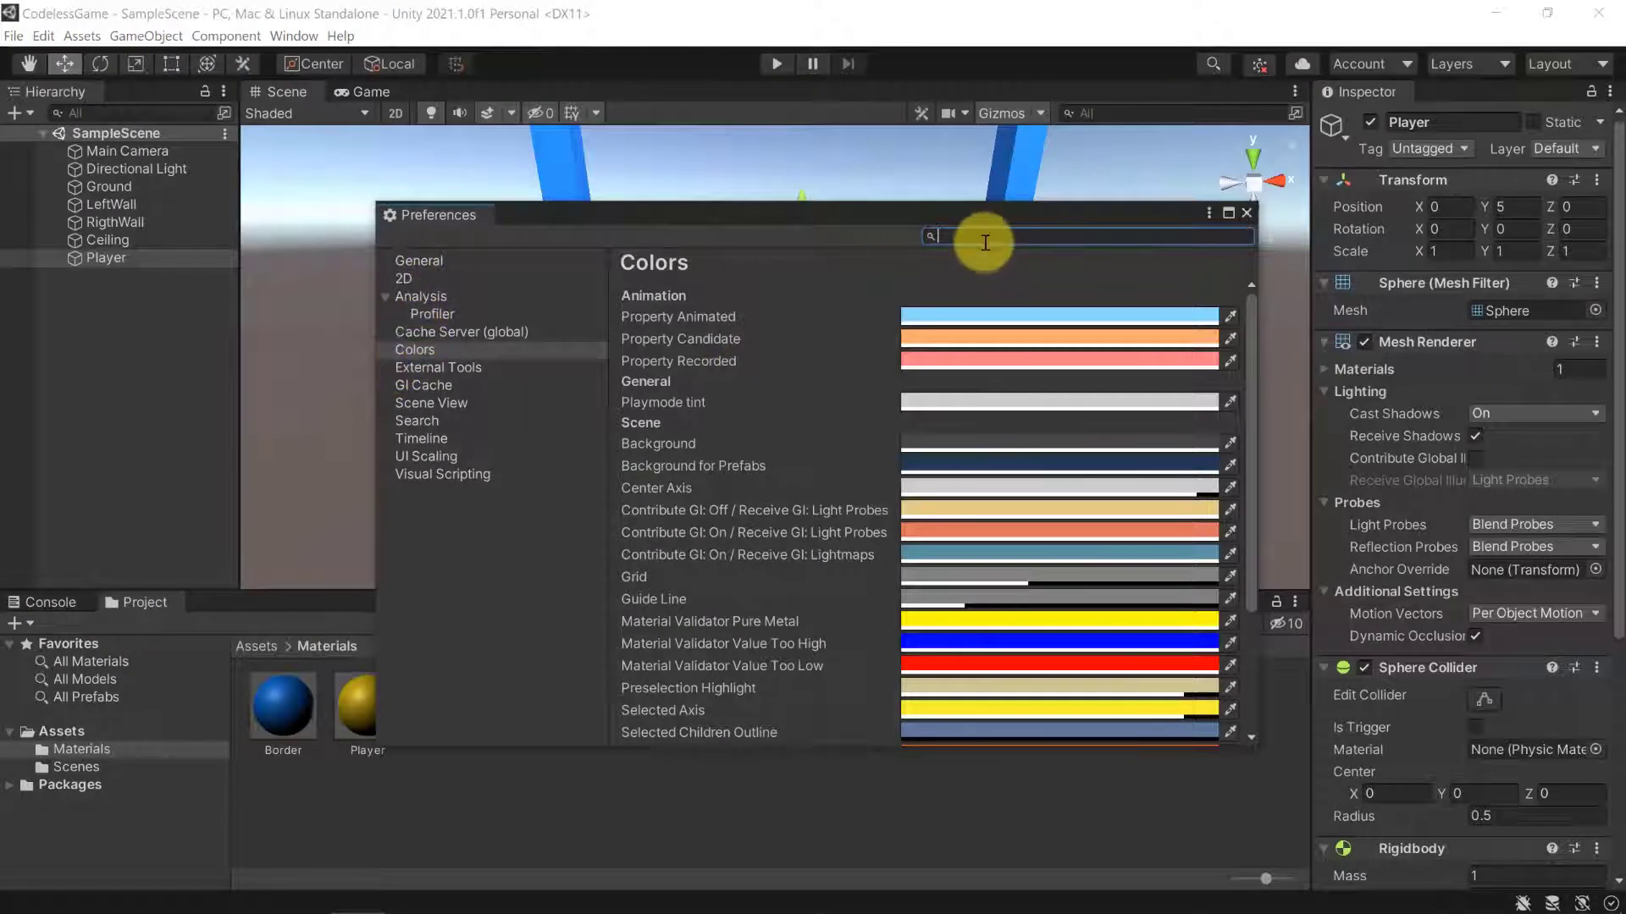
text(color)
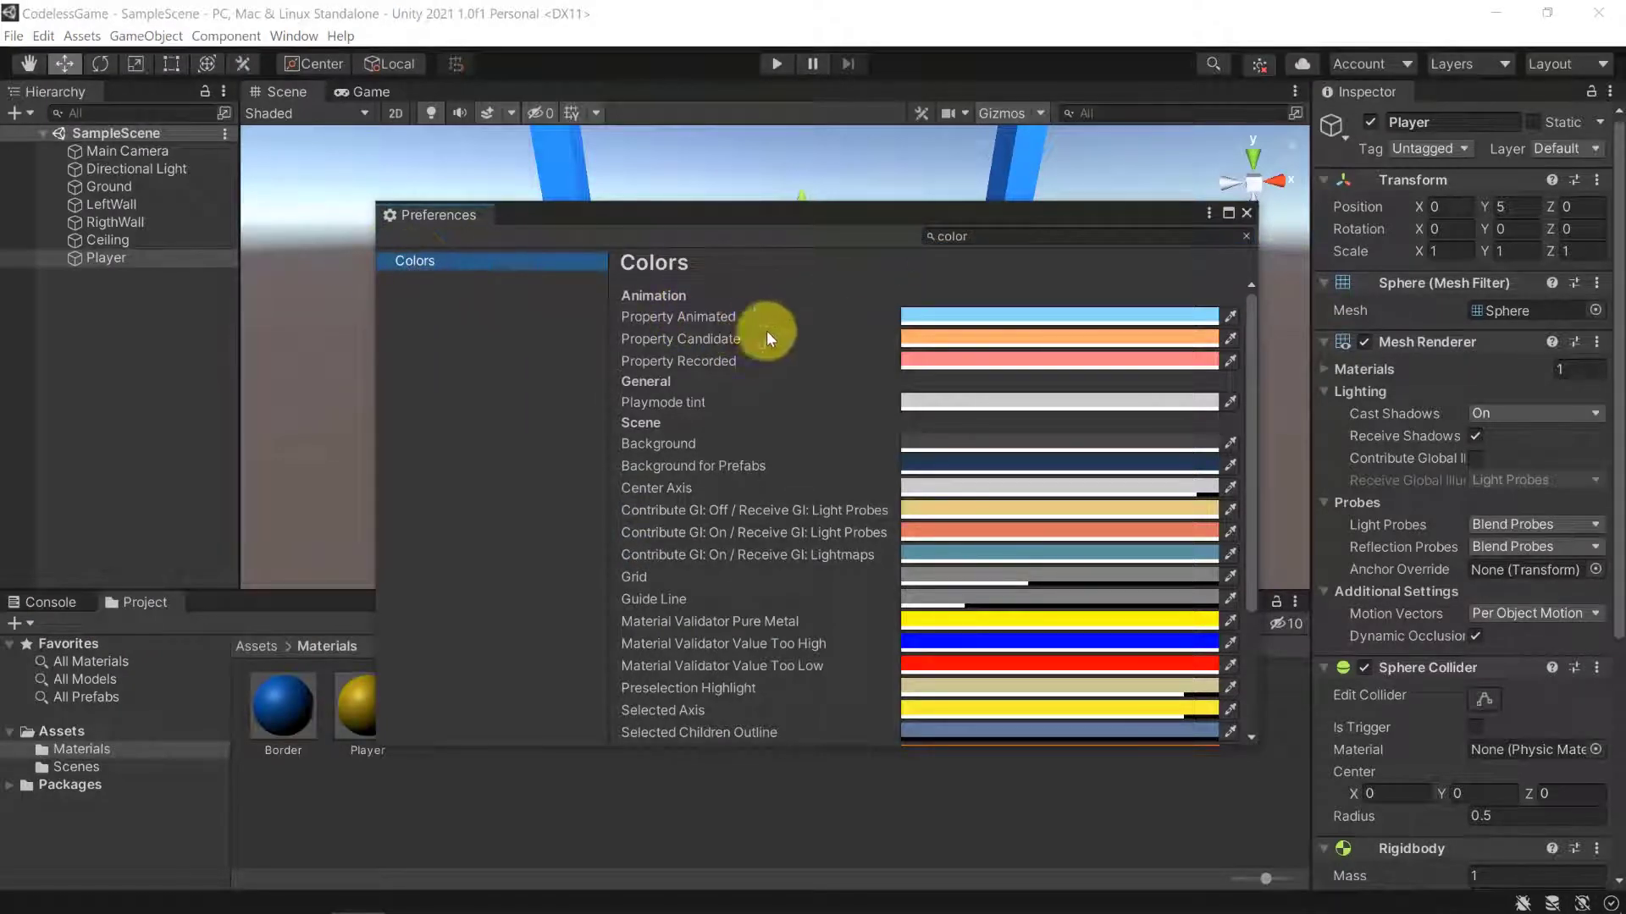
scroll(down, 3)
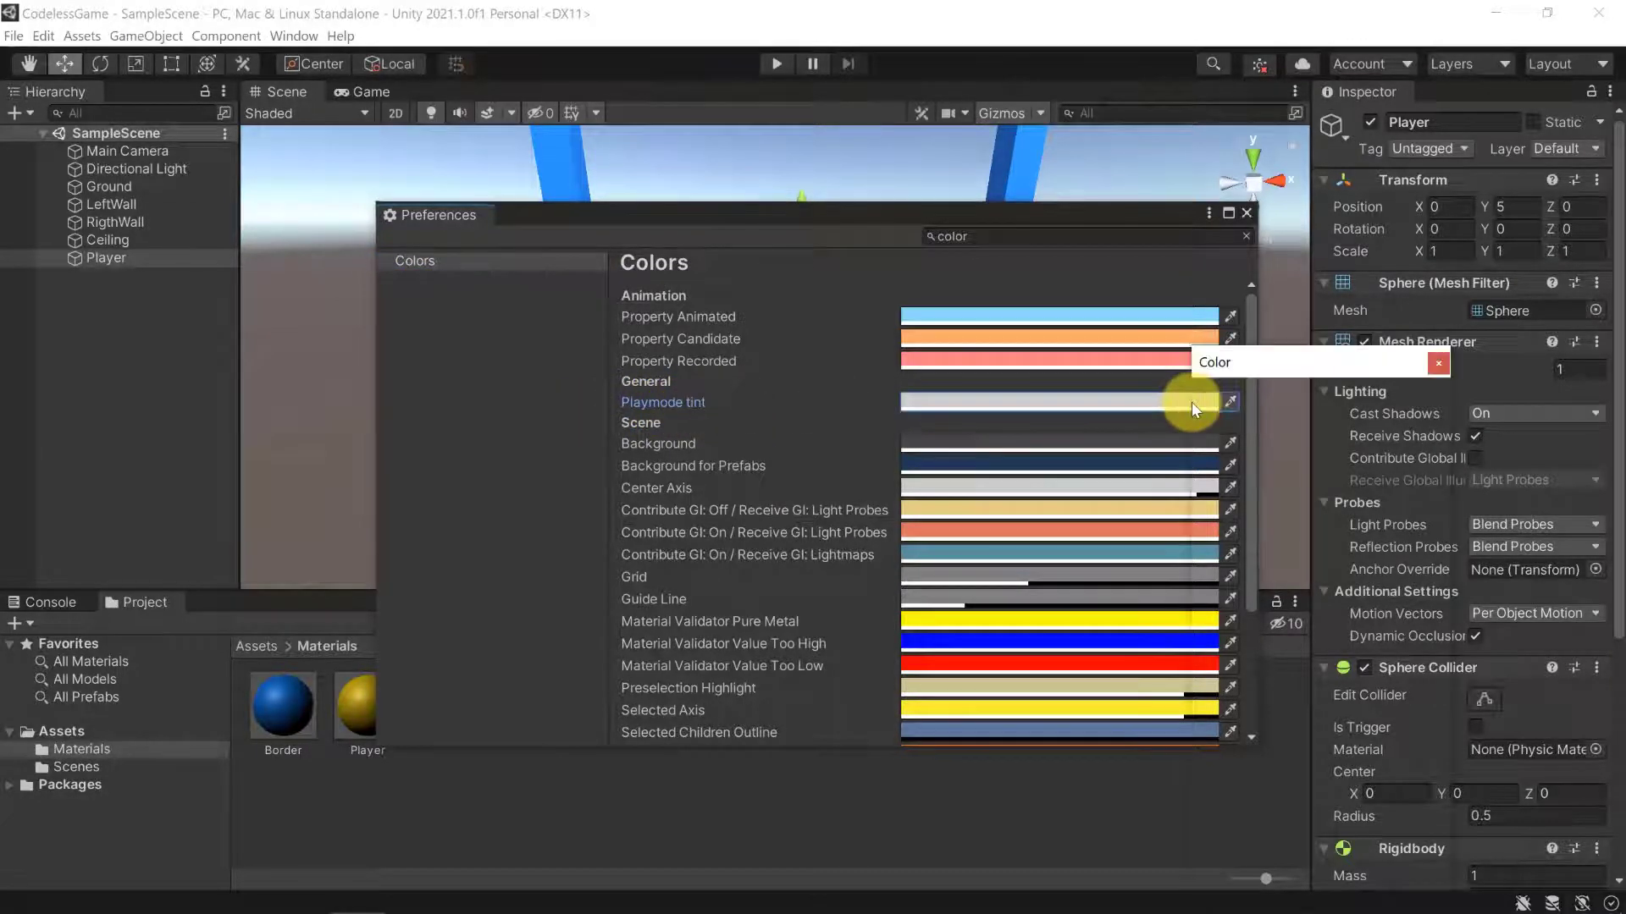
- Pick teal 00FFEE in the Playmode tint colour picker and keep it
click(1230, 403)
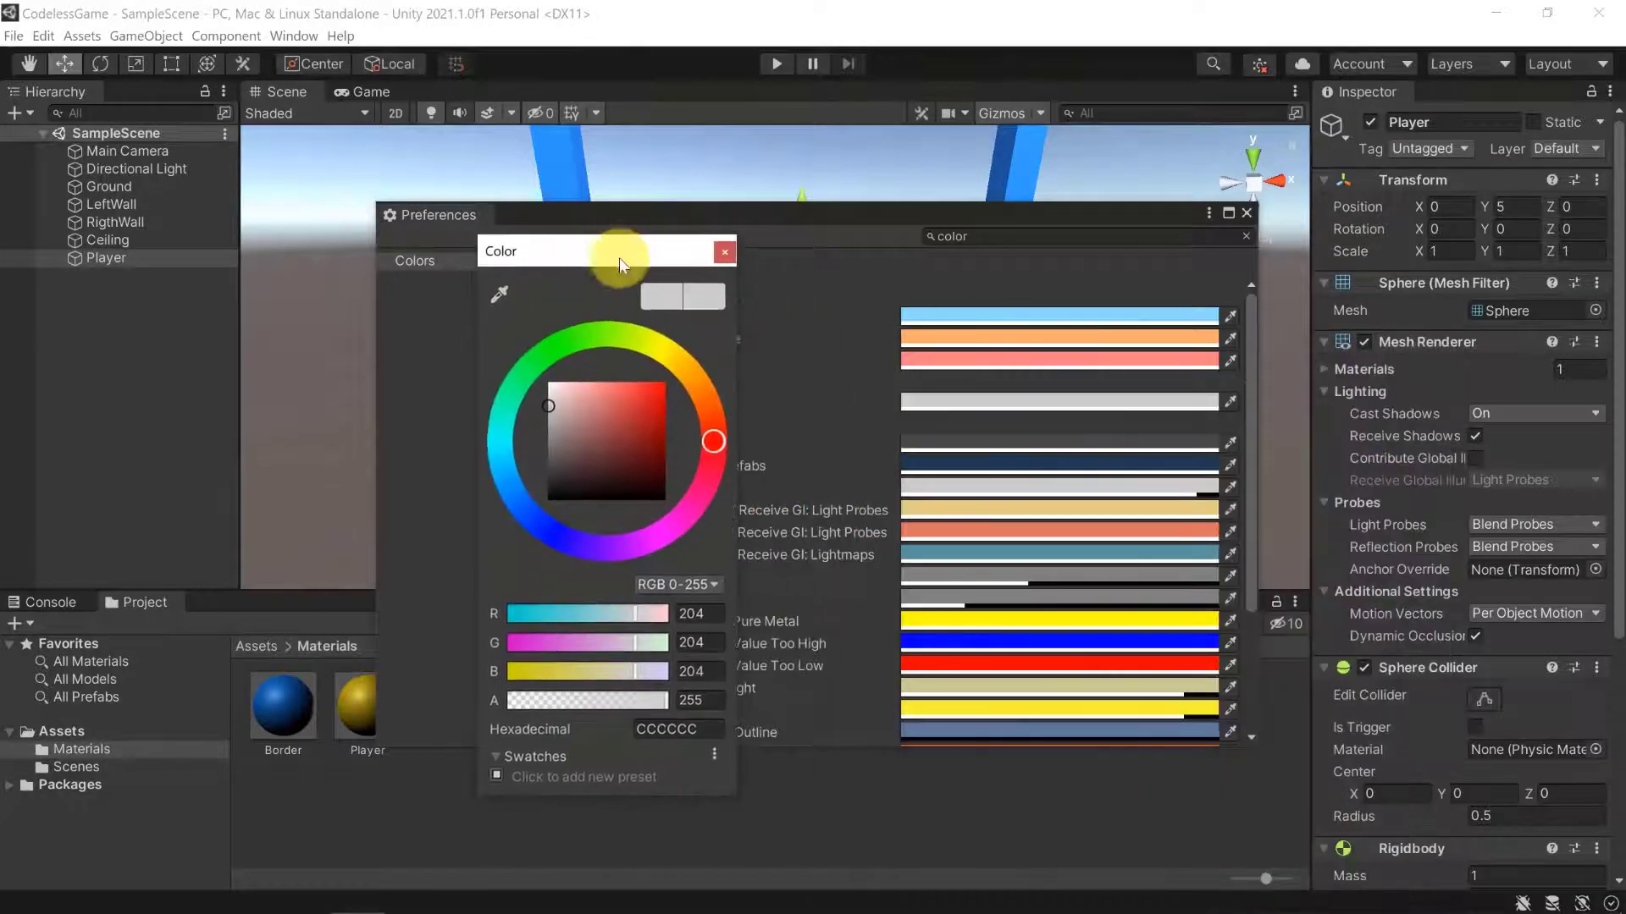
drag(712, 441, 693, 503)
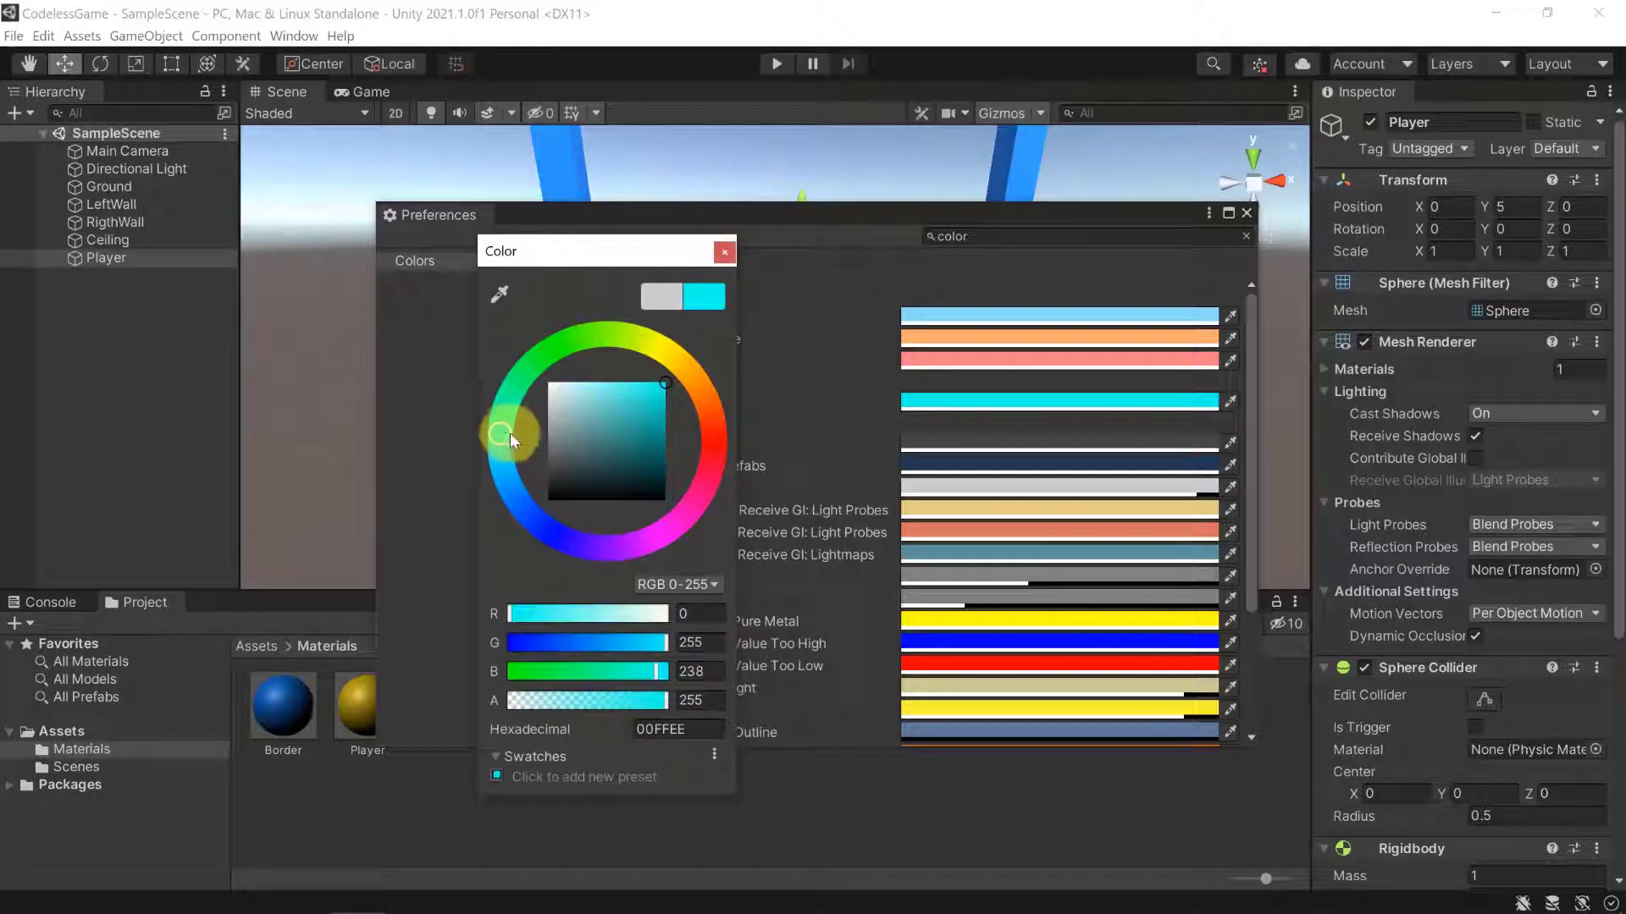
click(723, 250)
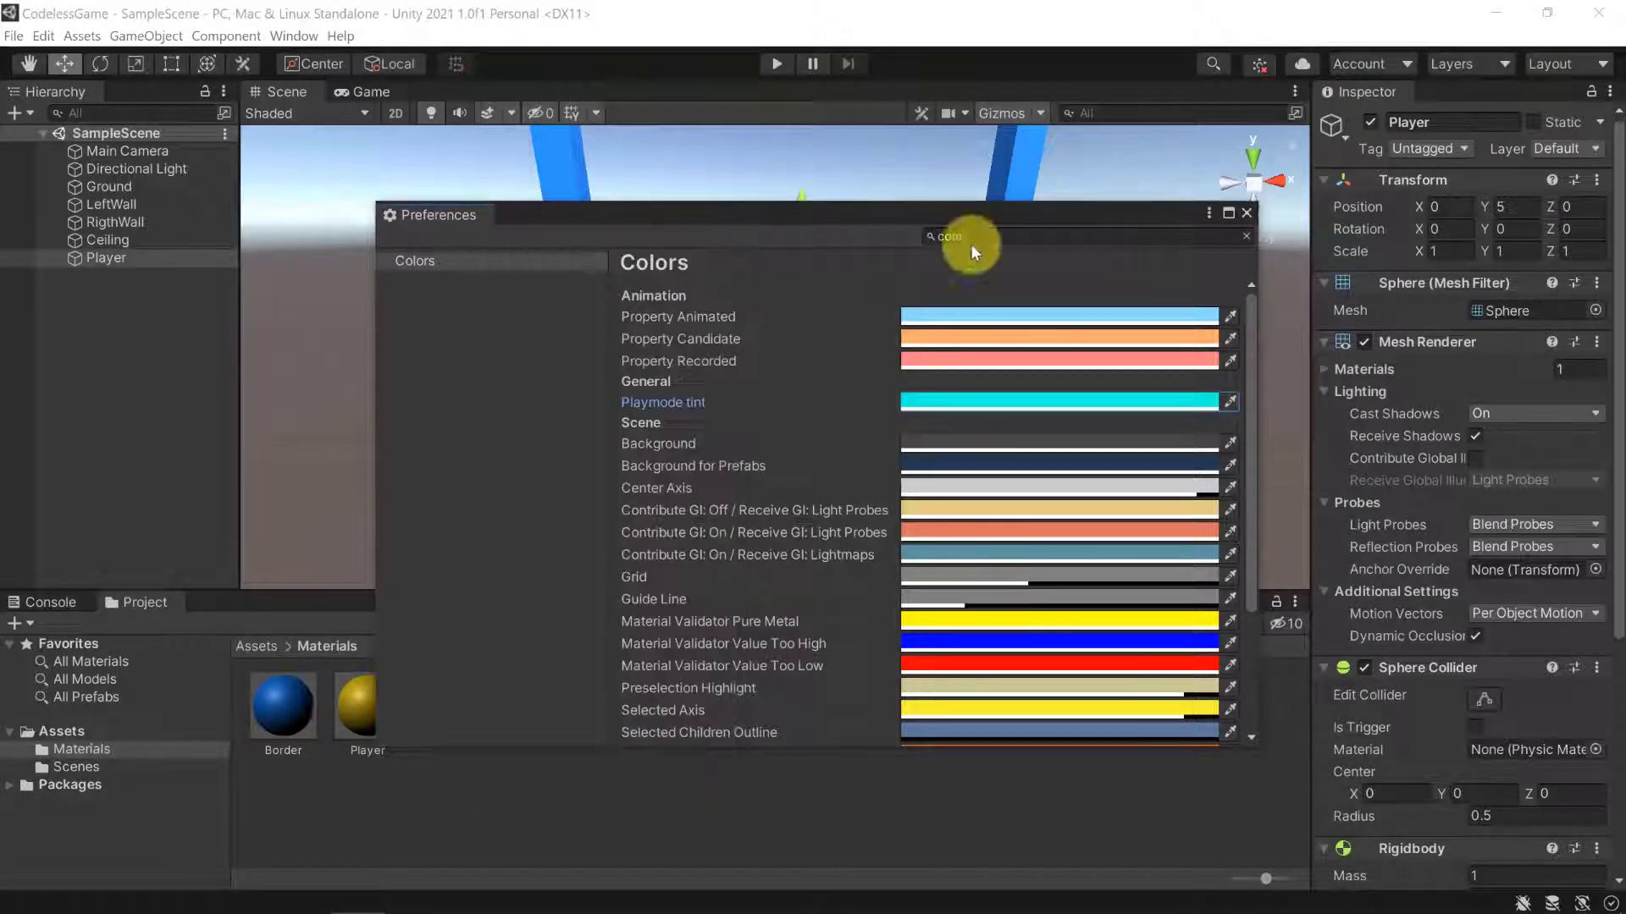
- Close Preferences, test-run the game to see the teal tint, then stop play
click(1245, 213)
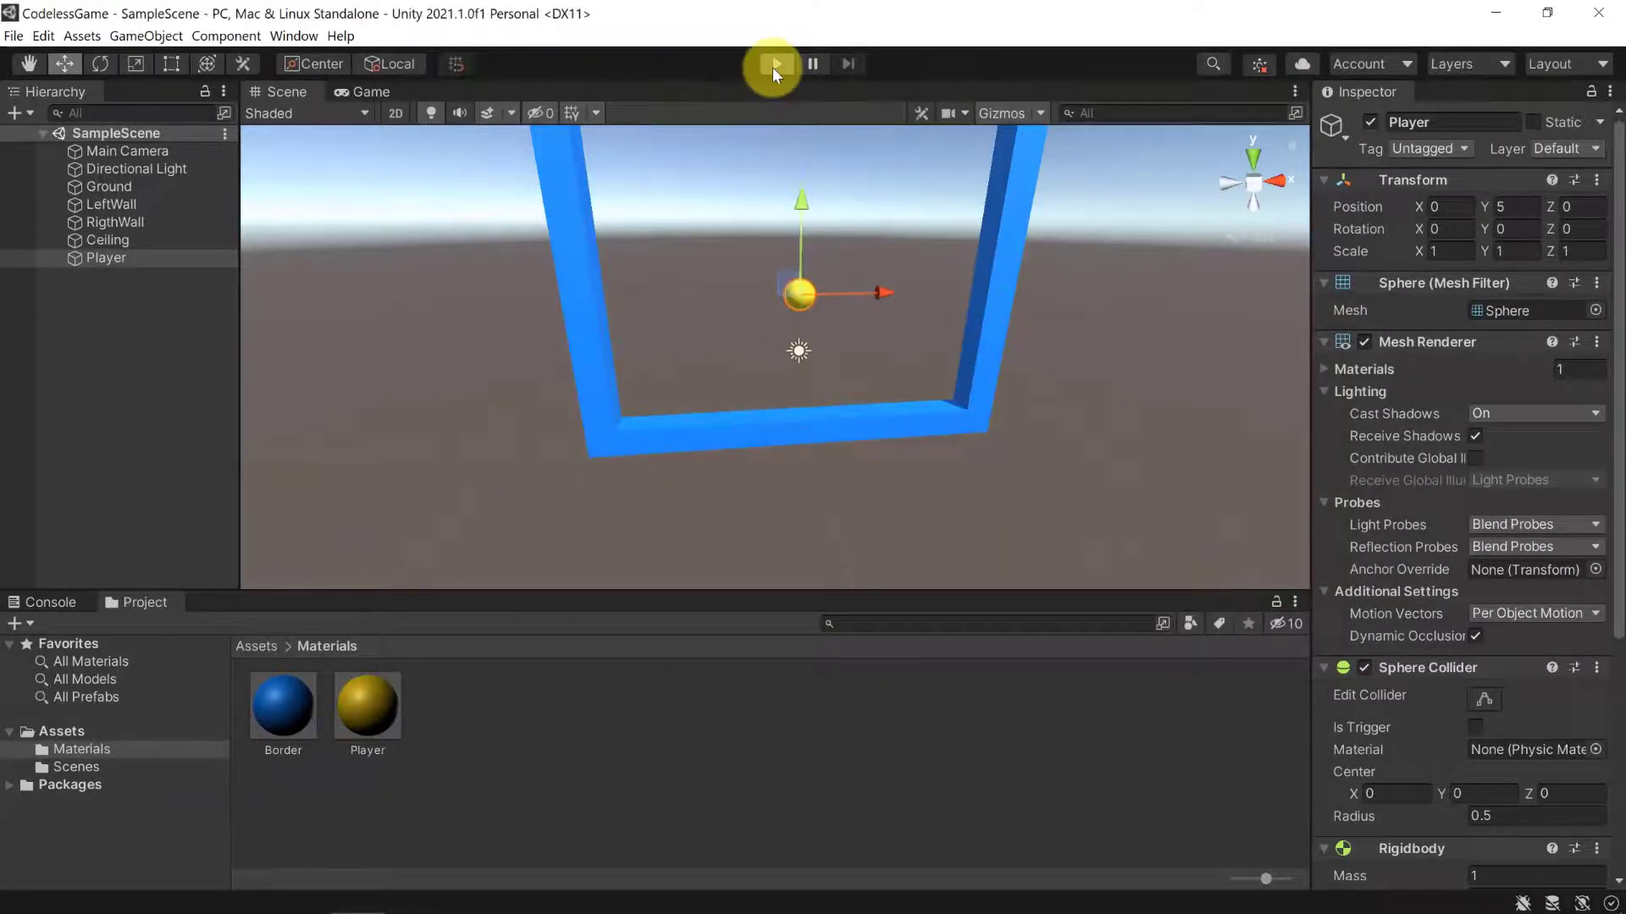
click(776, 65)
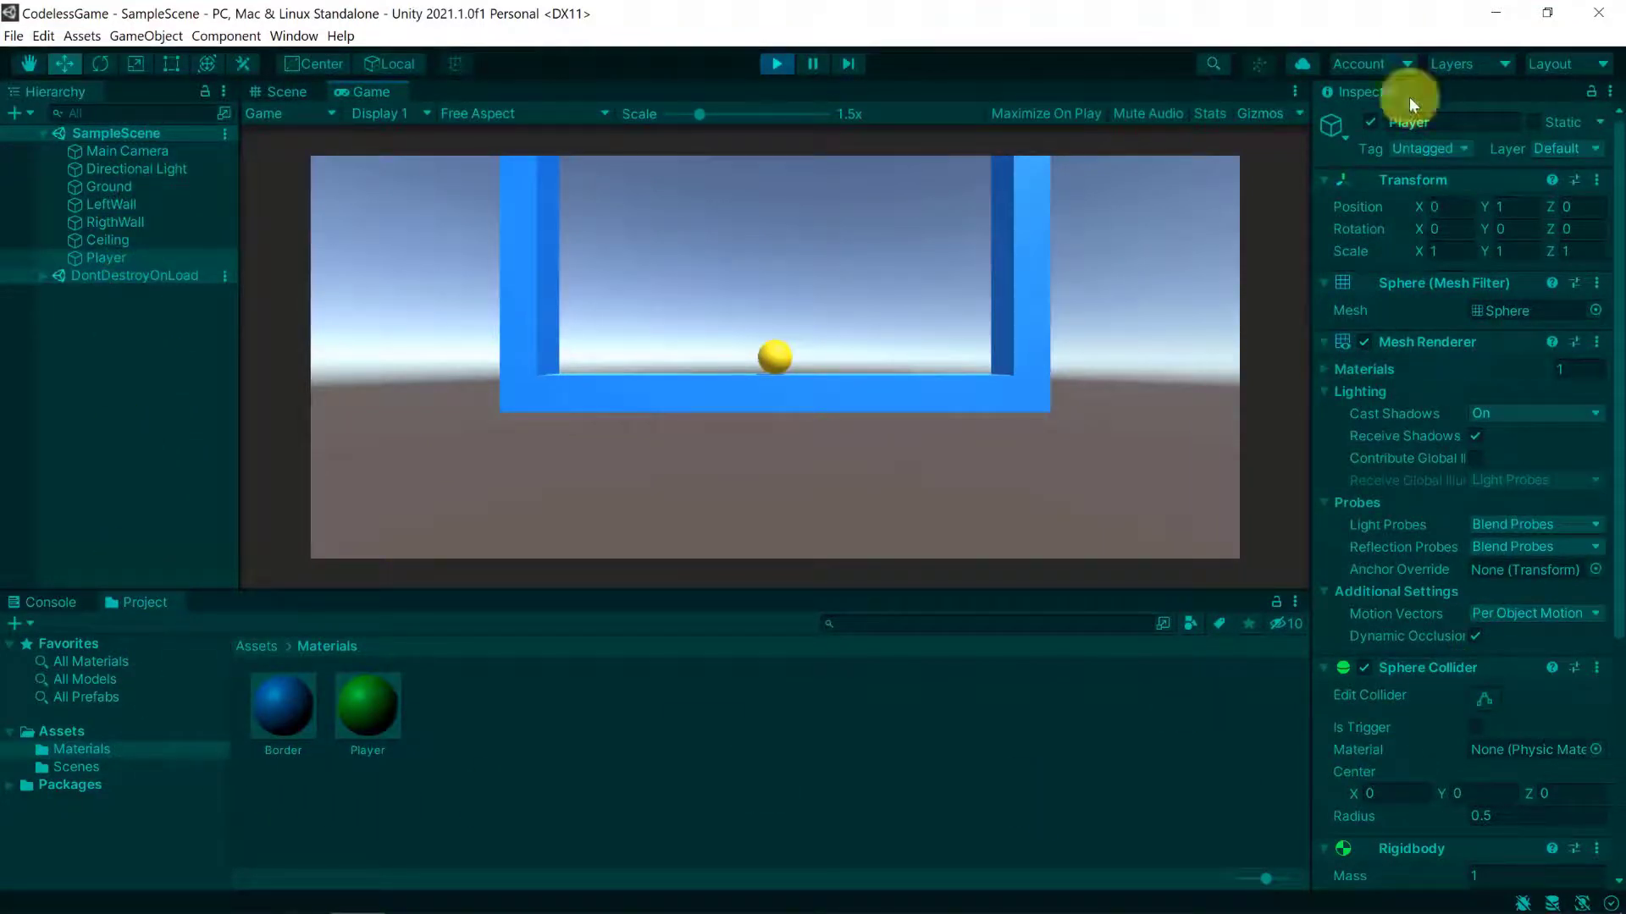
mouse_move(865, 704)
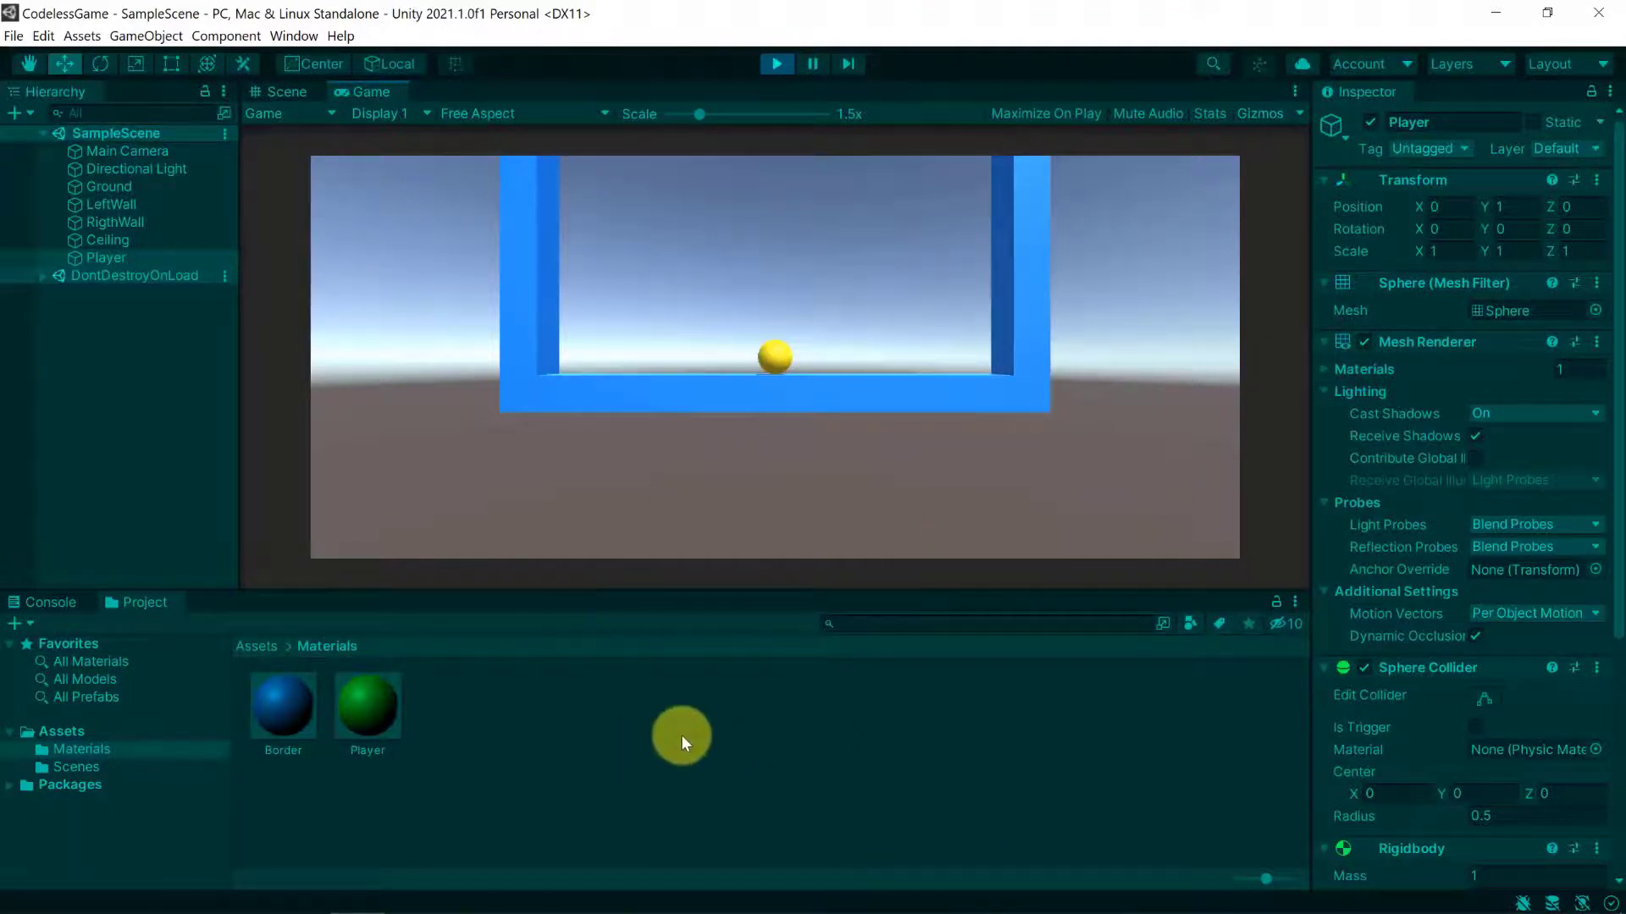
mouse_move(864, 611)
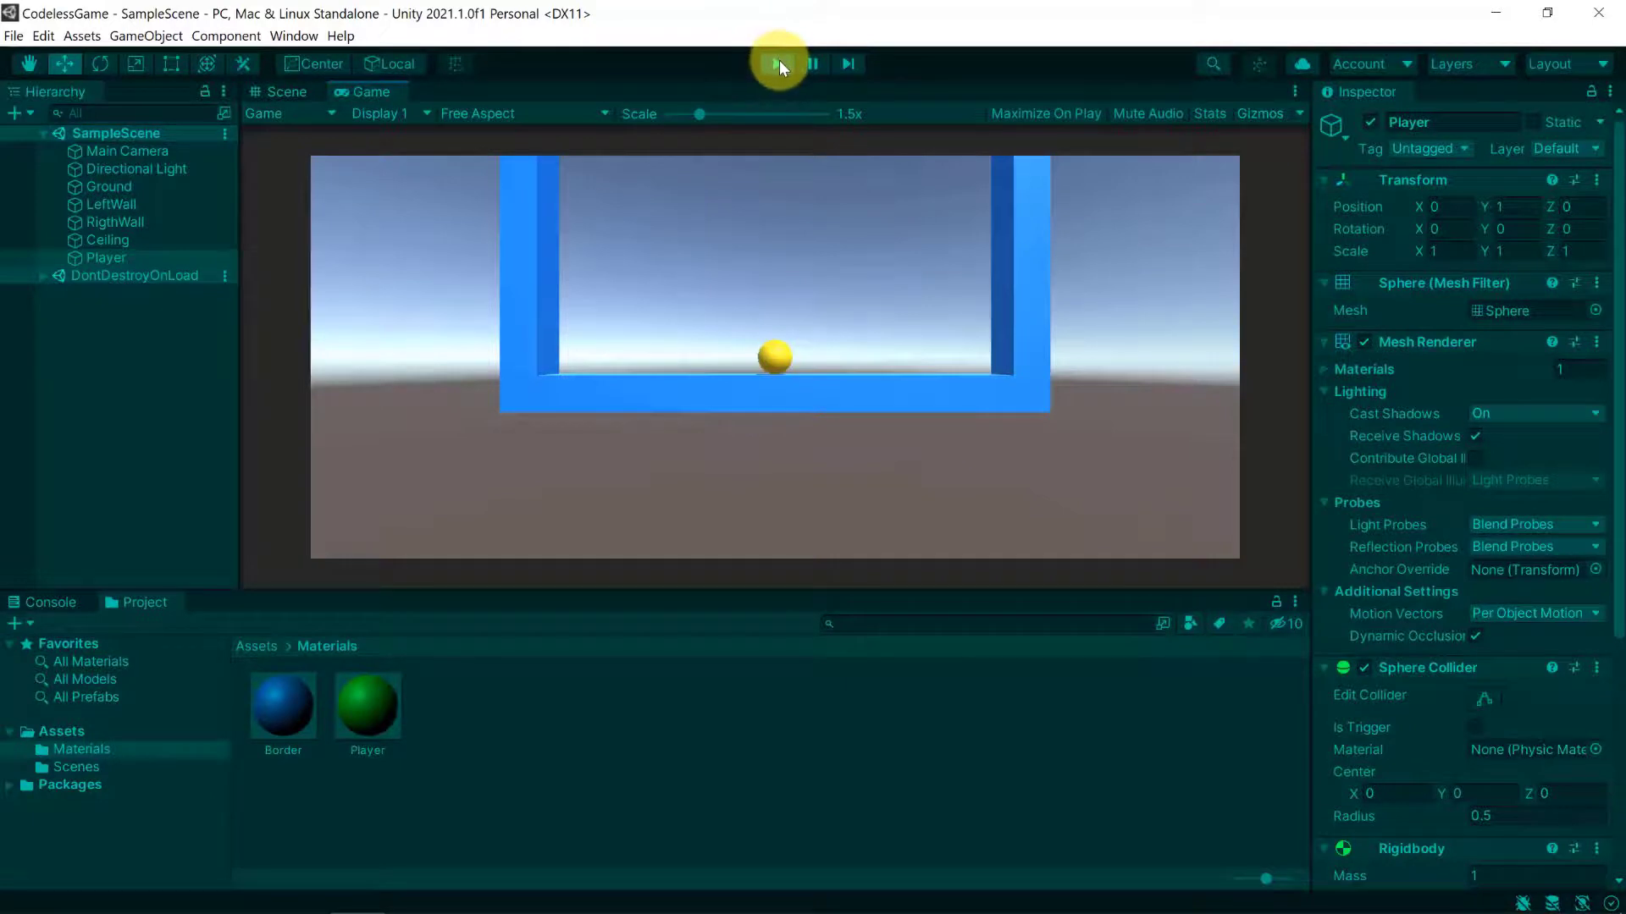
click(777, 62)
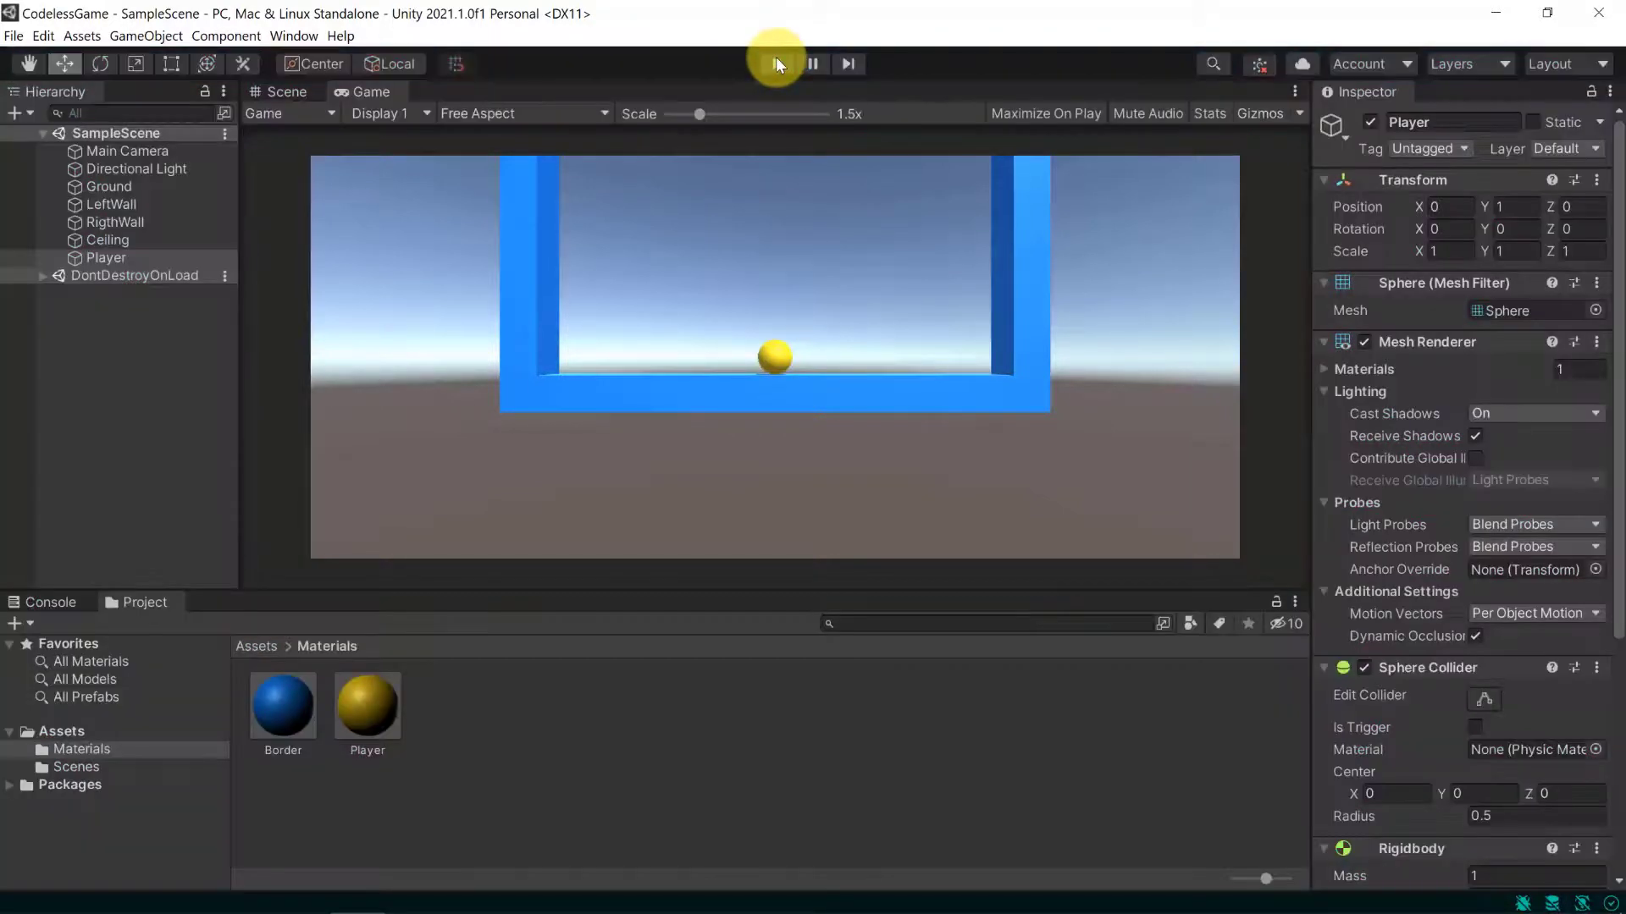
click(775, 62)
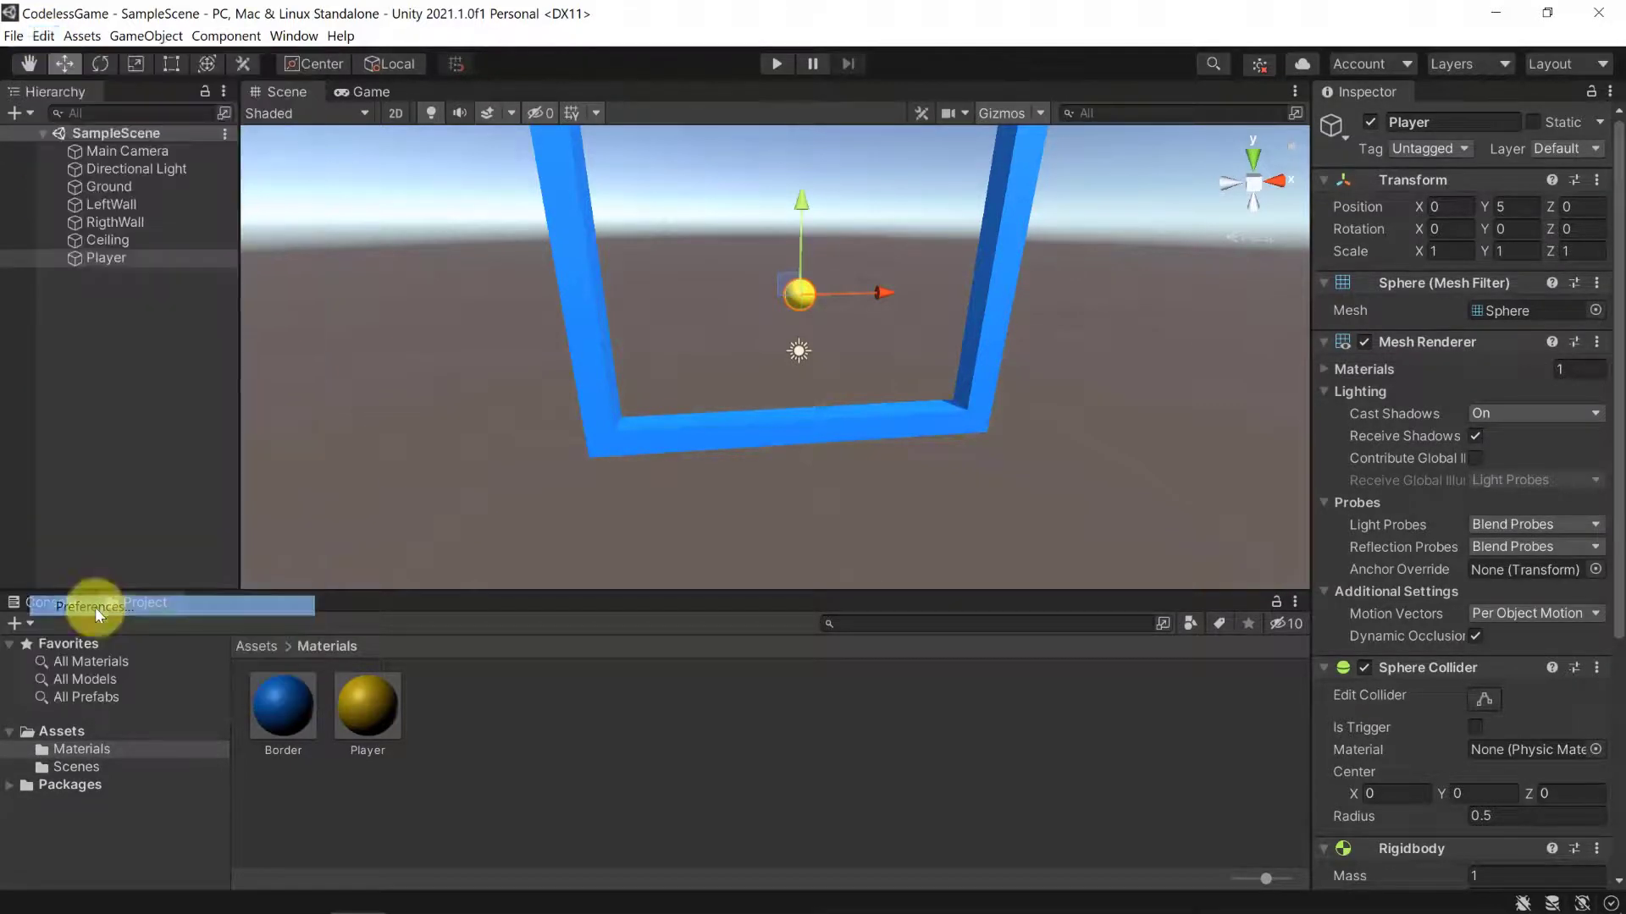
click(98, 608)
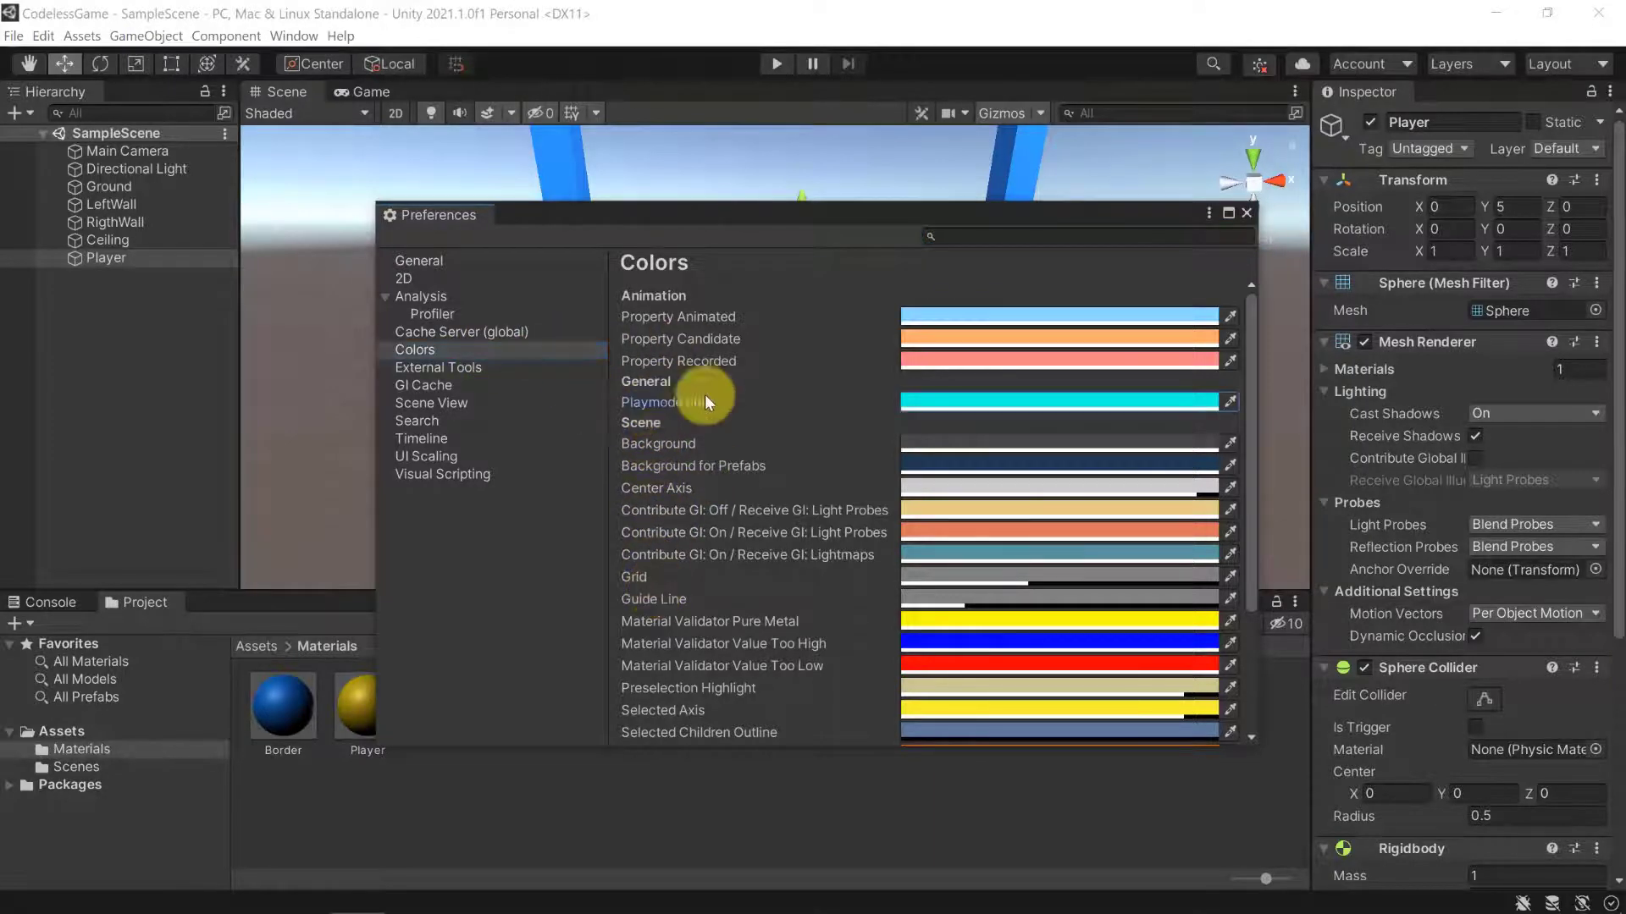
click(1230, 403)
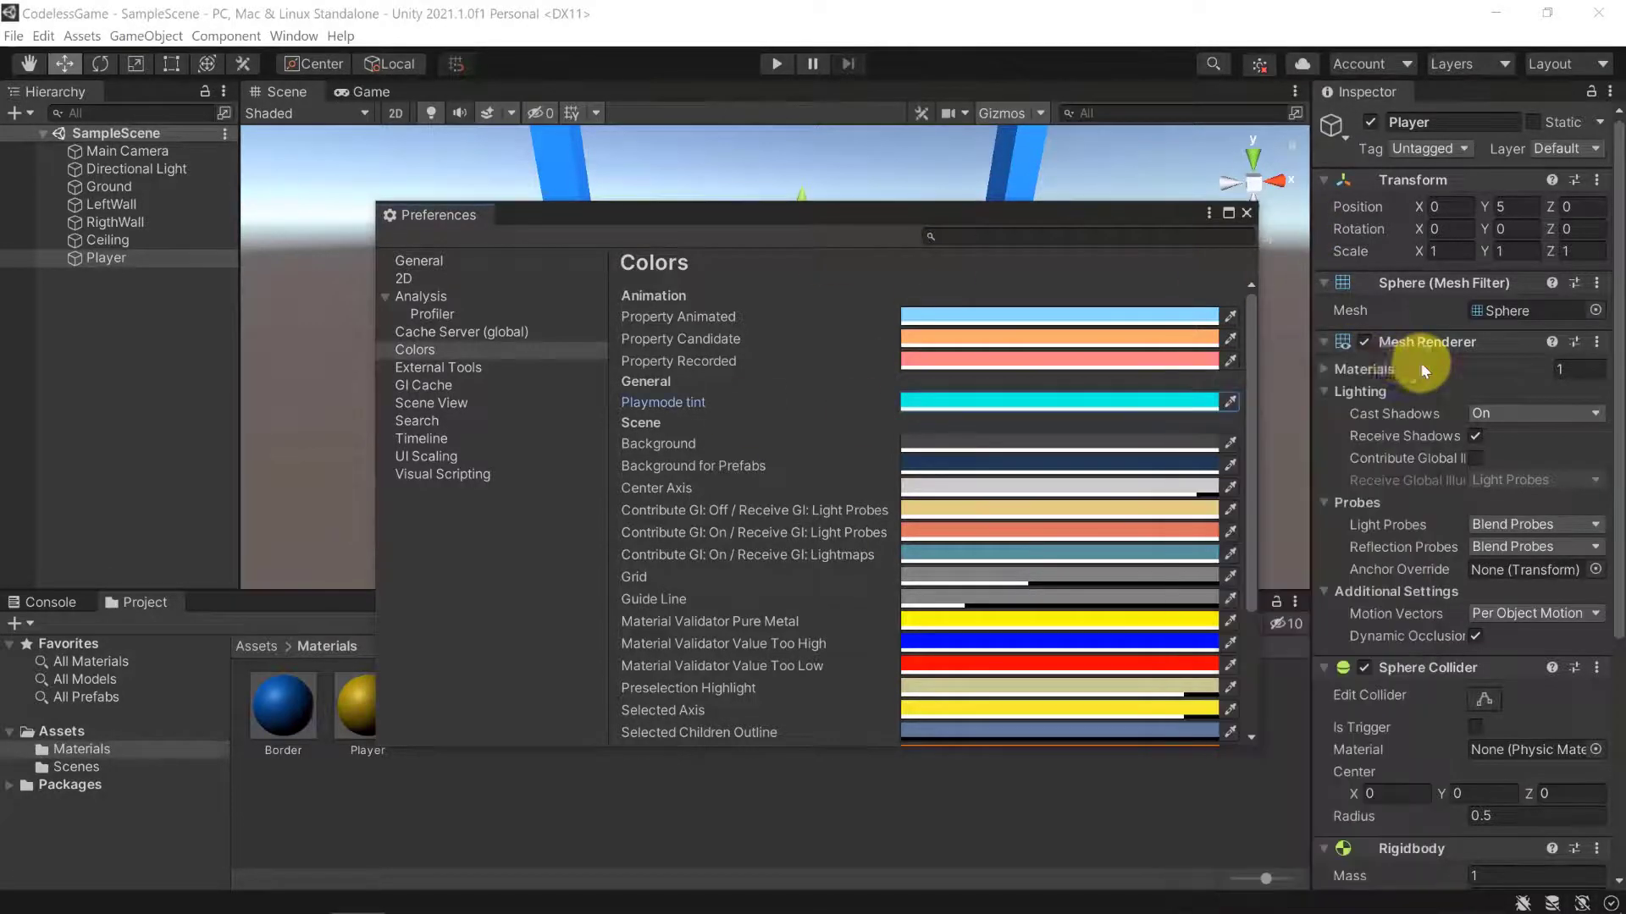
click(1244, 214)
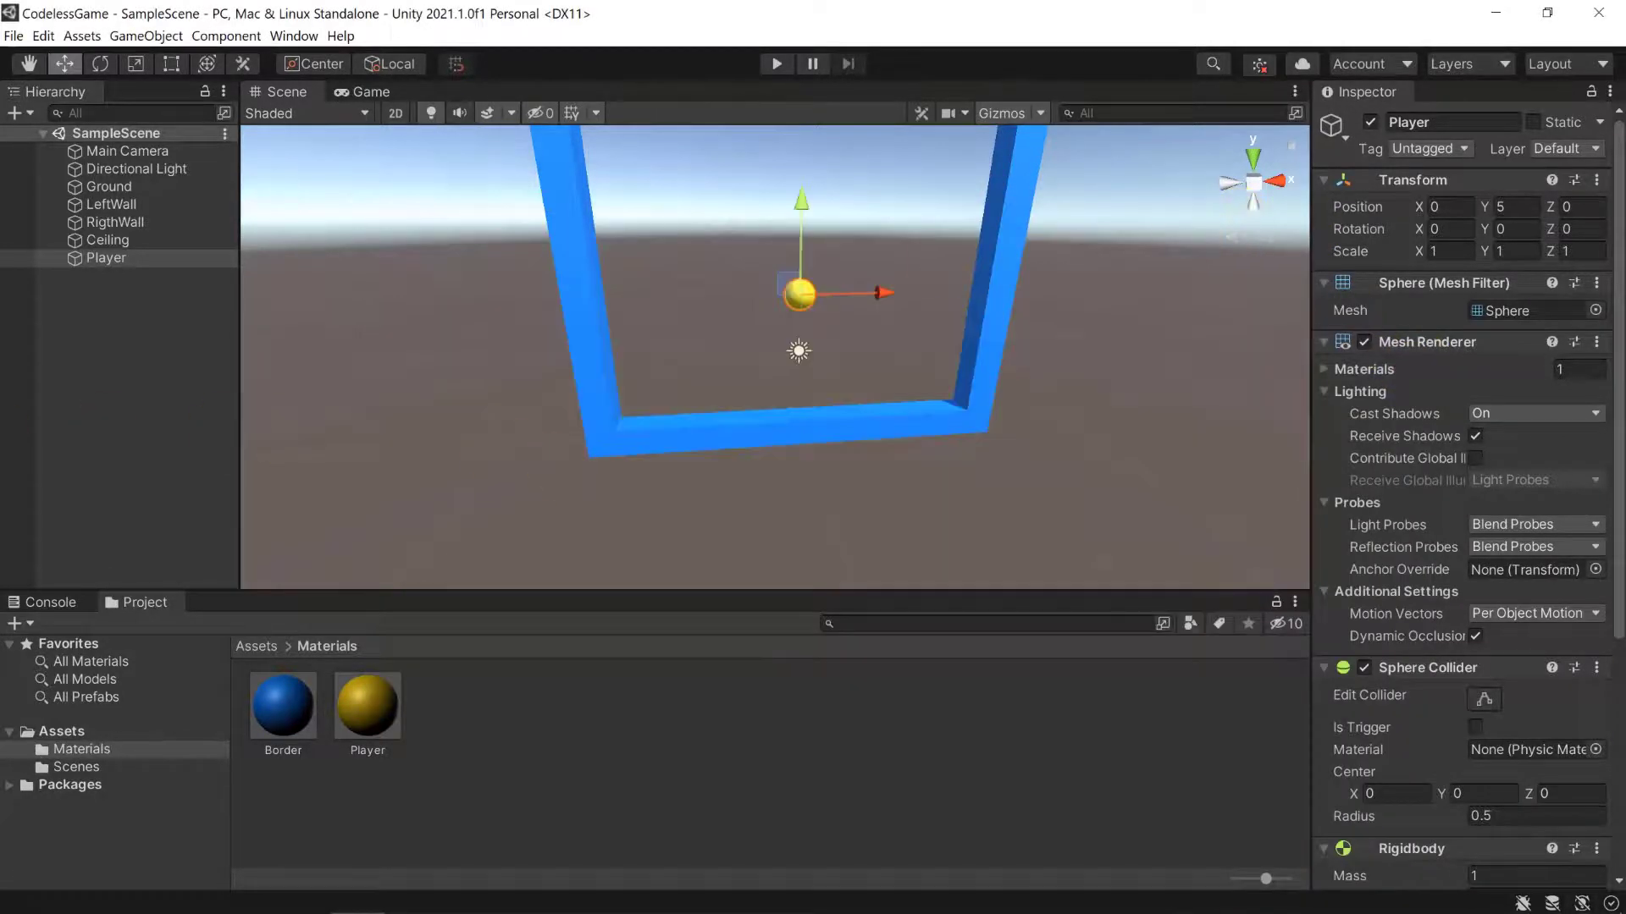